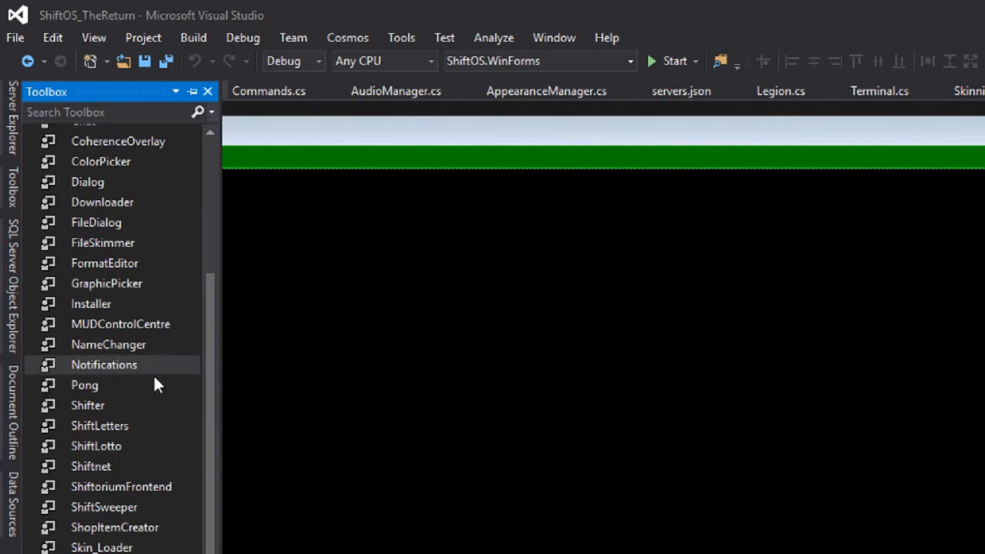
Name the green FlowLayoutPanel flnotifications and set AutoSize to True in Properties.
{"action": "scroll", "scroll_direction": "down", "scroll_amount": 3}
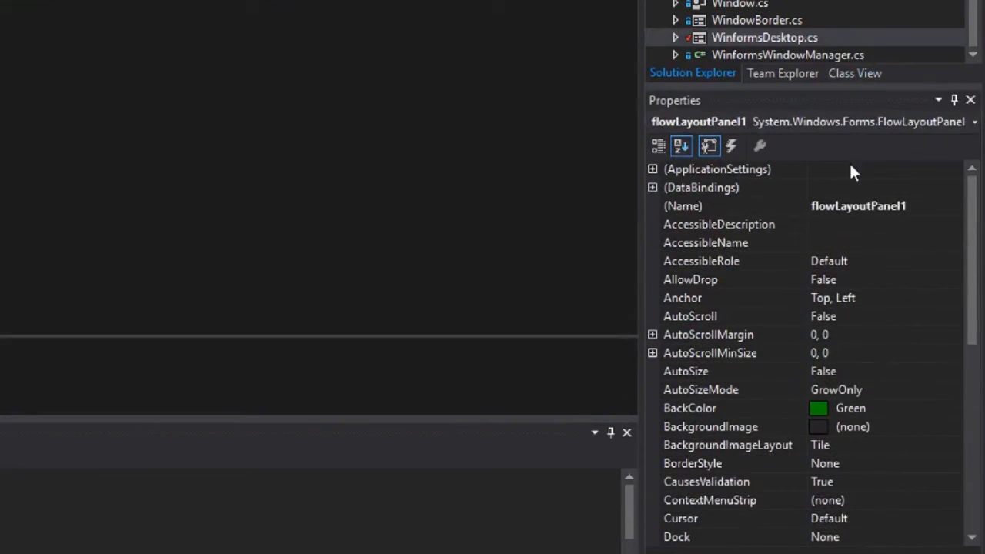
{"action": "type", "text": "flnotificationar"}
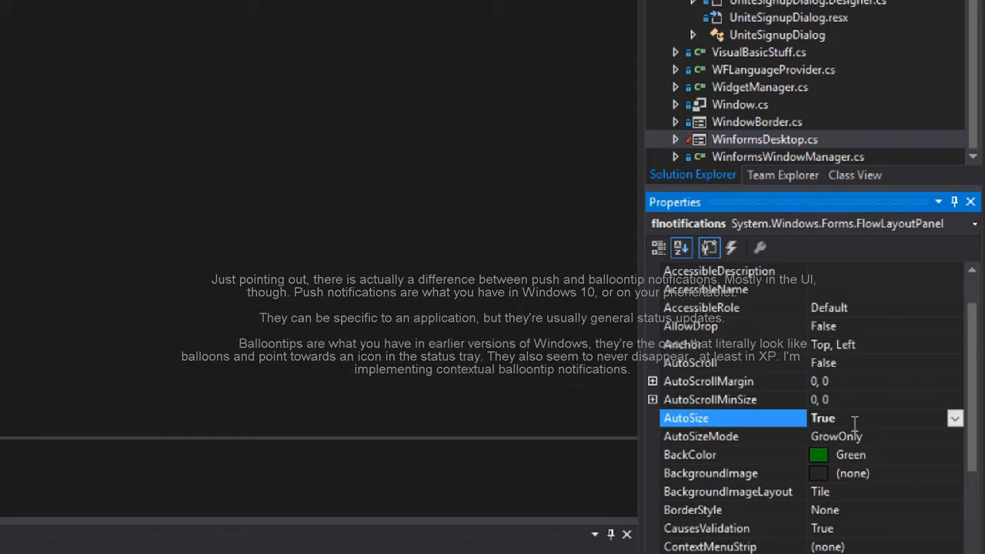
{"action": "scroll", "scroll_direction": "down", "scroll_amount": 3}
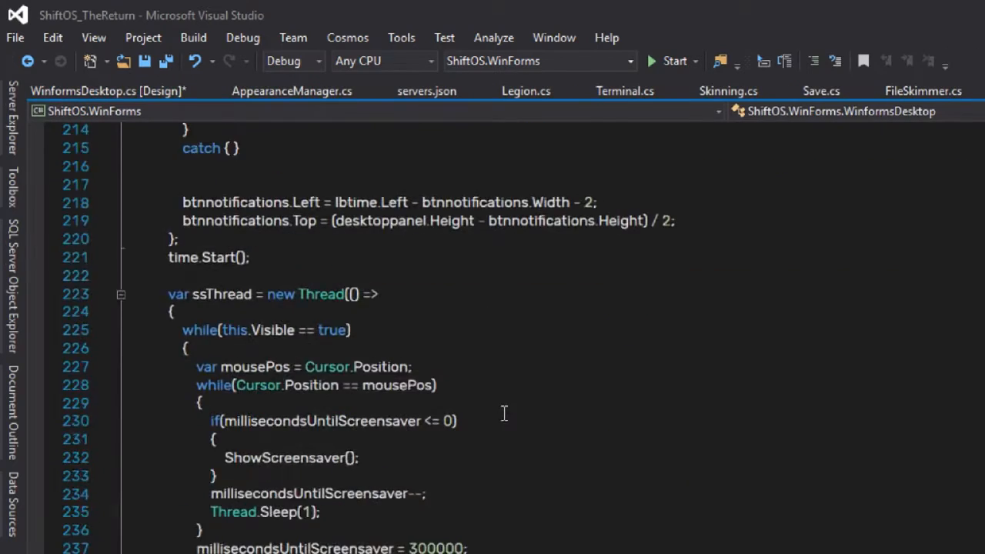
Scroll through the WinformsDesktop.cs constructor down to the timer tick code.
{"action": "scroll", "scroll_direction": "up", "scroll_amount": 3}
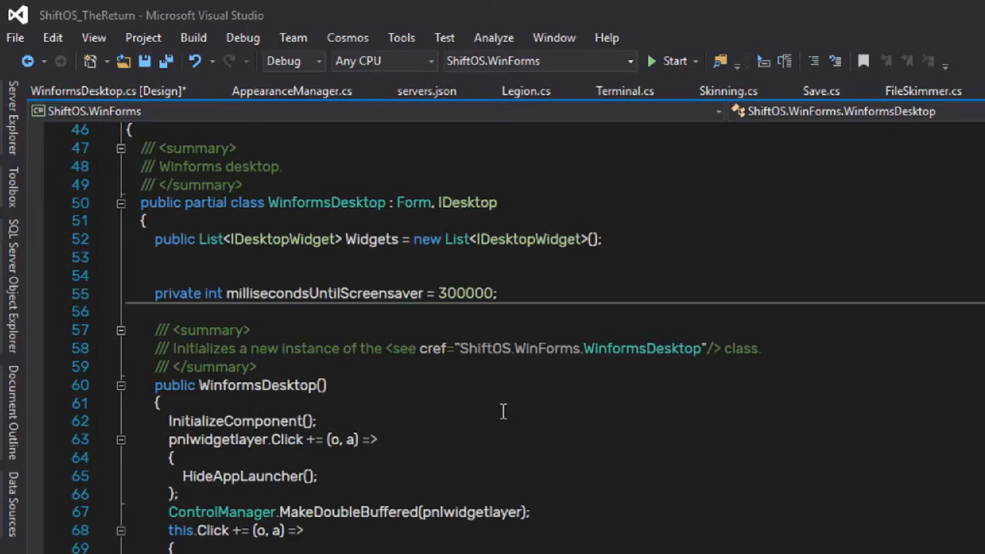
{"action": "scroll", "scroll_direction": "down", "scroll_amount": 3}
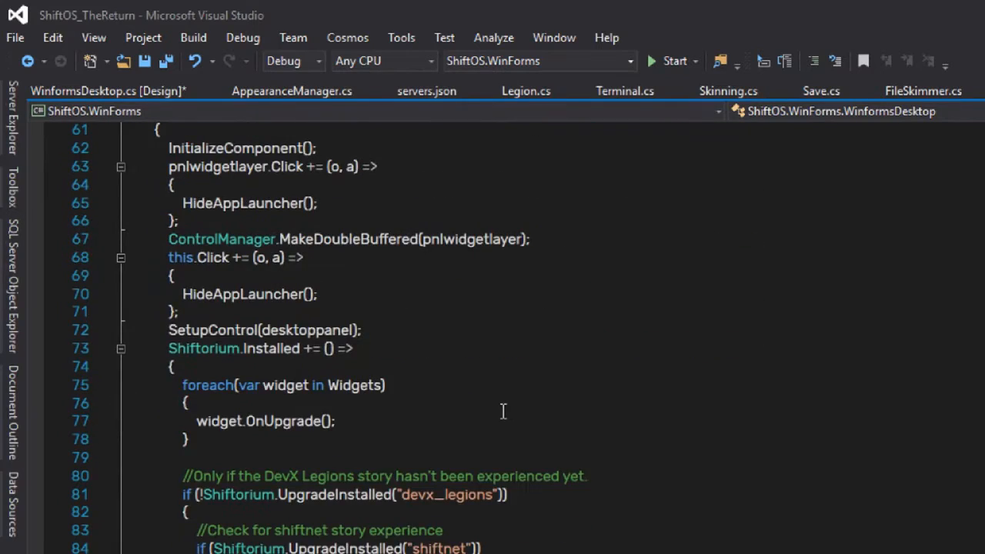
{"action": "scroll", "scroll_direction": "down", "scroll_amount": 3}
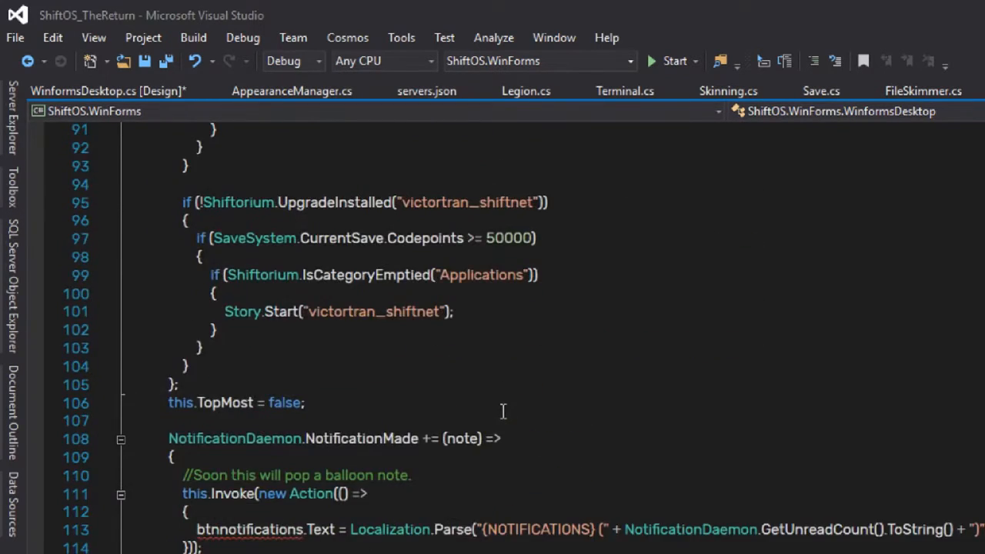
{"action": "scroll", "scroll_direction": "down", "scroll_amount": 3}
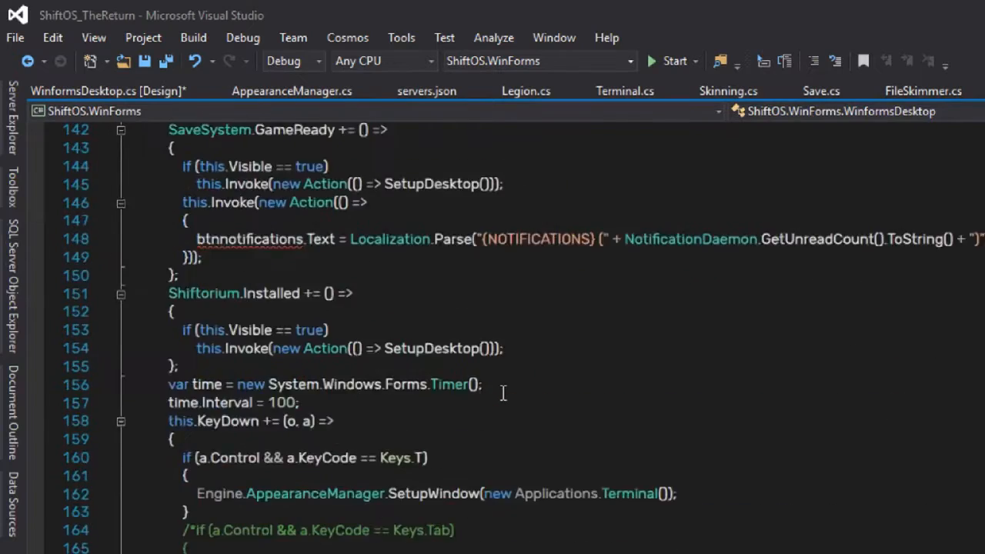
{"action": "scroll", "scroll_direction": "down", "scroll_amount": 3}
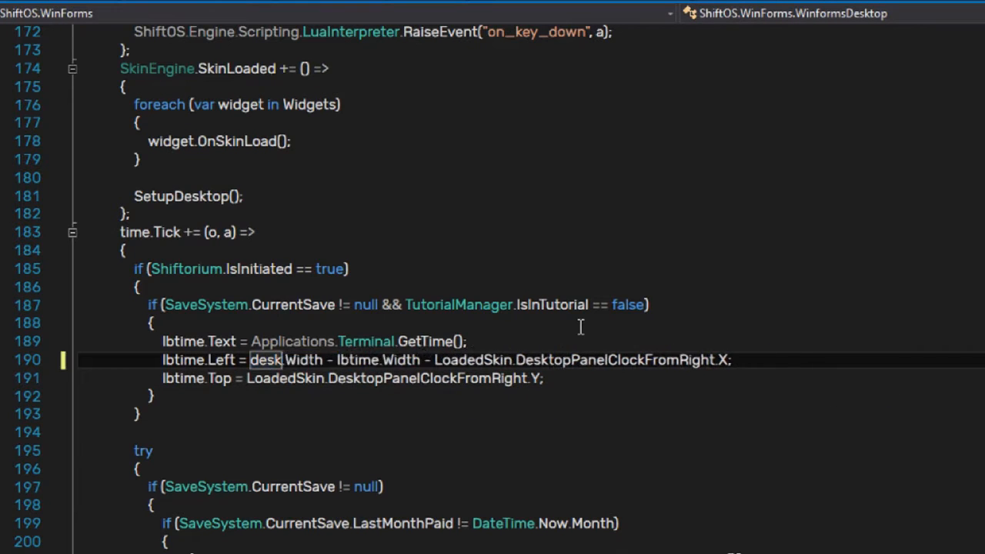
Write the width statement from lbtime.Width plus LoadedSkin.DesktopPanelClockFromRight.X in time.Tick.
{"action": "type", "text": "pnlnotifications"}
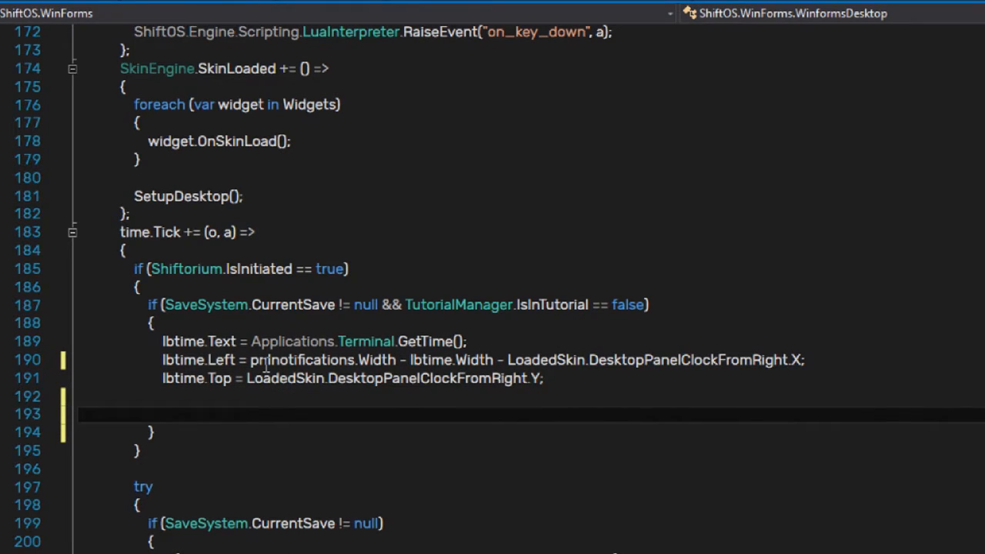
{"action": "left_click", "coordinate": [162, 414]}
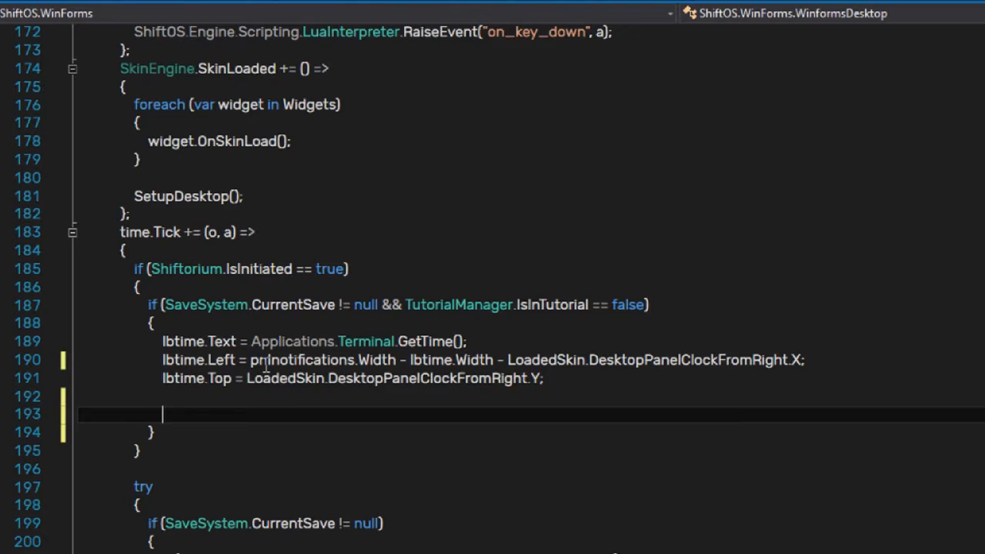
{"action": "type", "text": "lbtime.SetBounds.Right"}
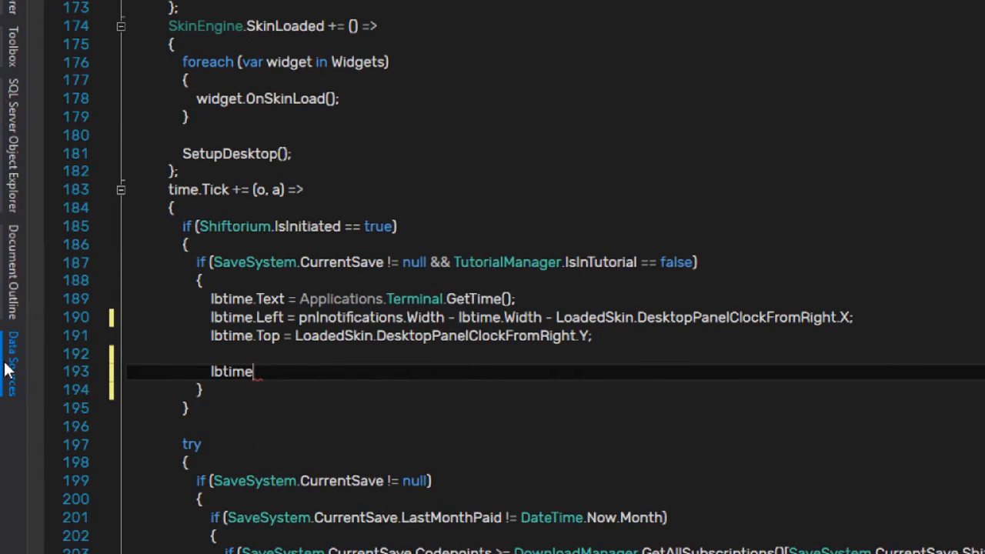
{"action": "key", "text": "Backspace"}
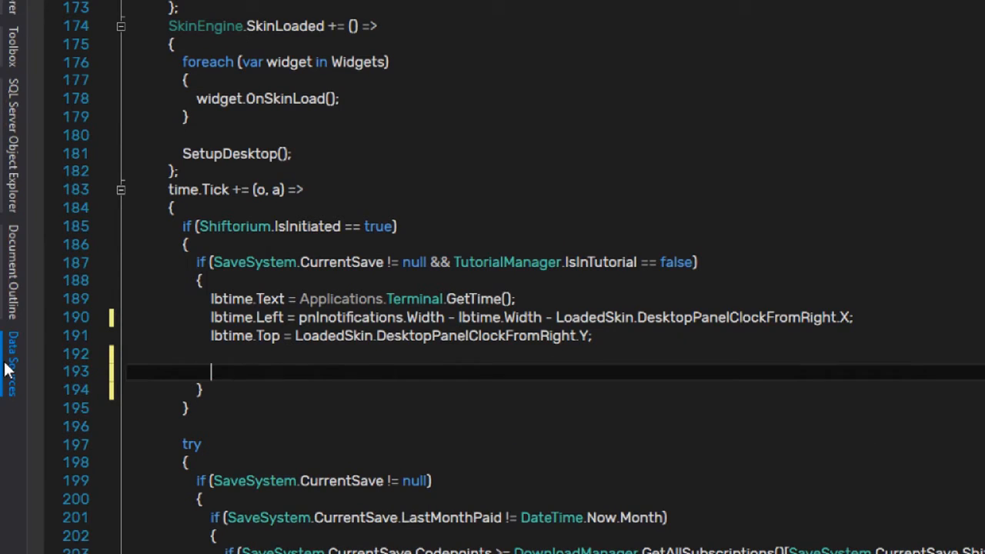
{"action": "type", "text": "pnlnotifications.Width ="}
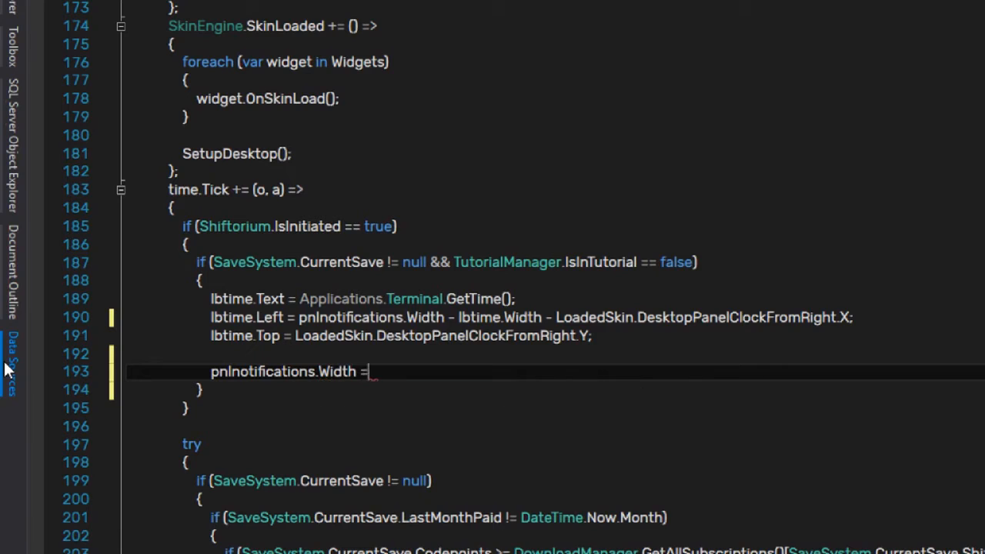
{"action": "type", "text": "lbtime.w"}
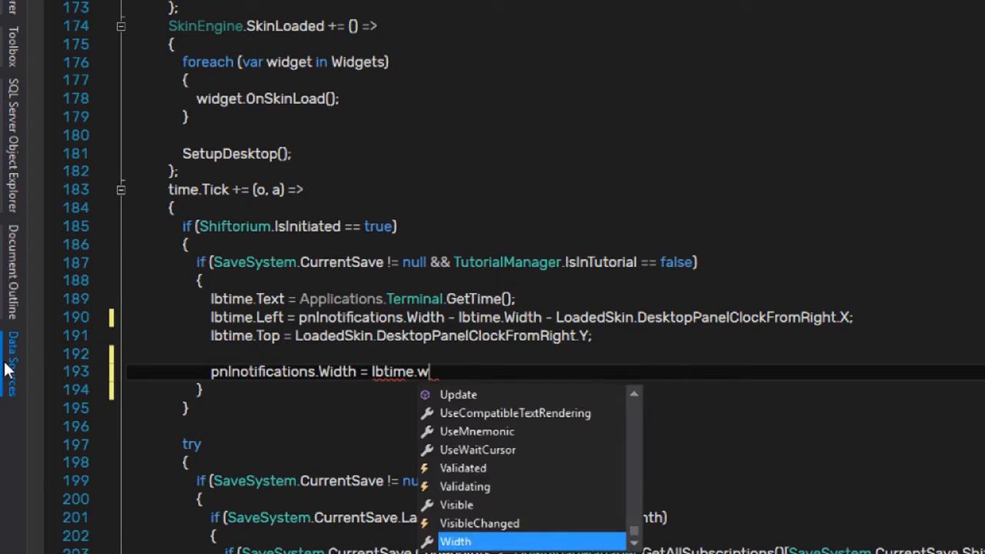
{"action": "type", "text": "idth +"}
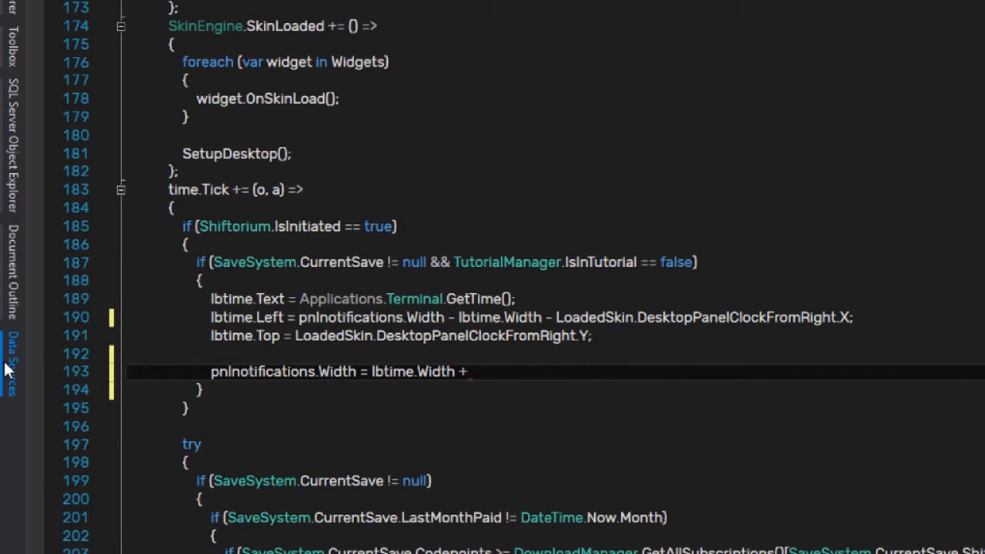
{"action": "type", "text": "LoadedSkin.DesktopPanelClockFromRight.X;"}
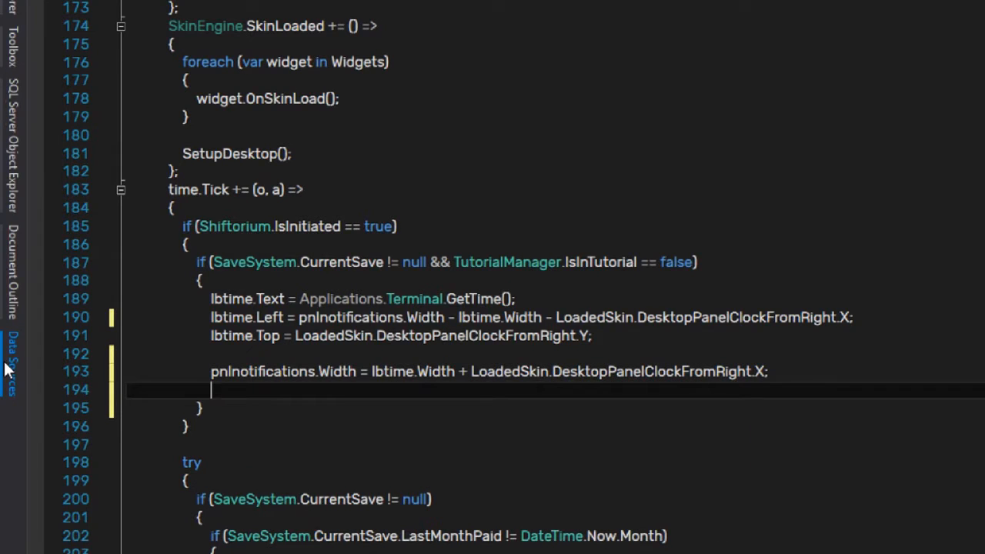
Replace the panel name in that statement with flnotifications from IntelliSense.
{"action": "double_click", "coordinate": [337, 371]}
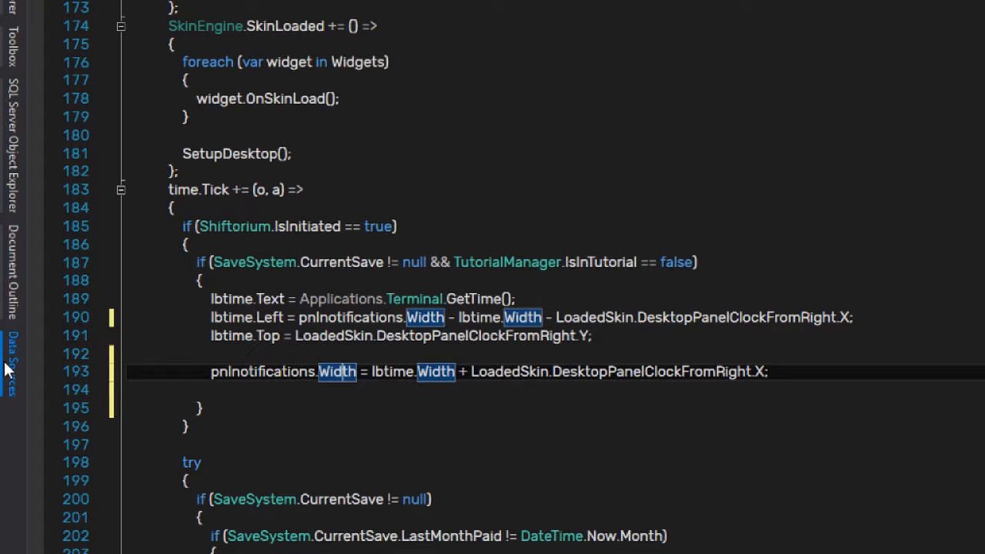
{"action": "type", "text": "flnoti"}
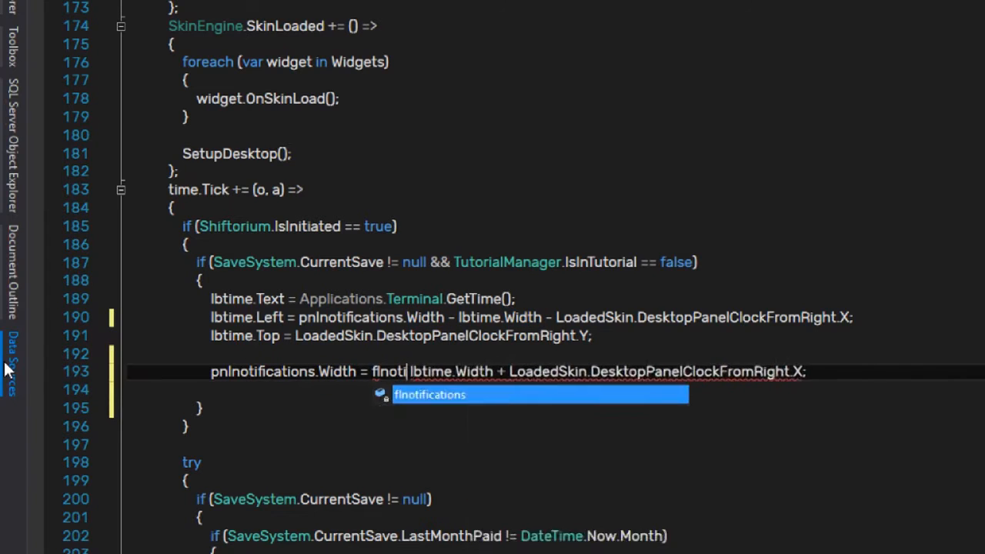
{"action": "key", "text": "Tab"}
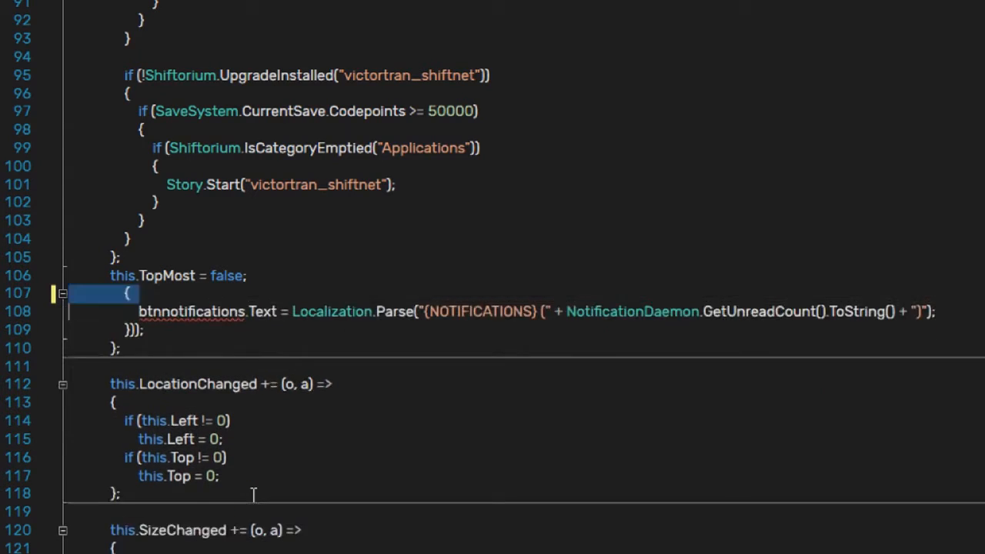
Delete the NotificationMade handler's btnnotifications.Text block from the constructor.
{"action": "scroll", "scroll_direction": "down", "scroll_amount": 3}
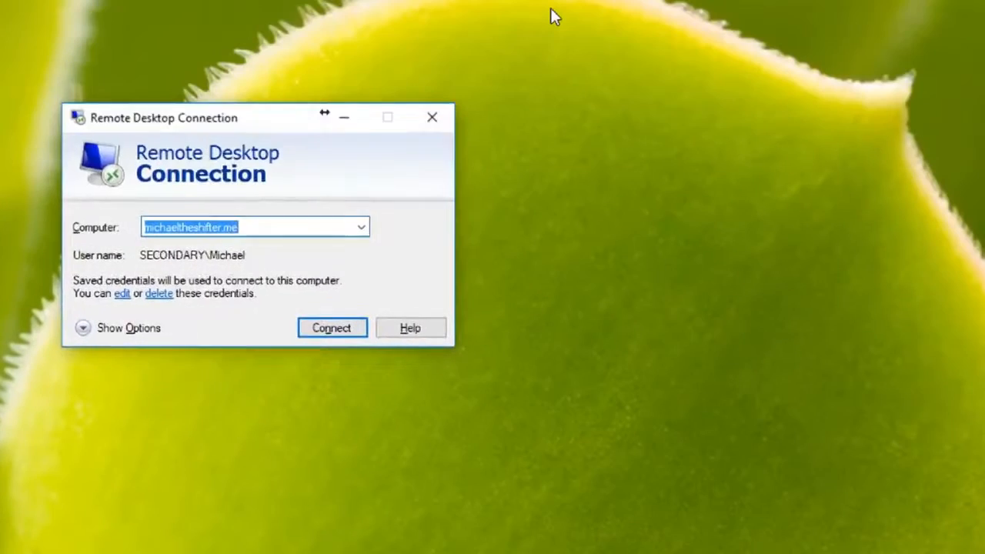
Connect via Remote Desktop, switch to the ShiftOS window and dismiss the slow-script warning.
{"action": "left_click", "coordinate": [331, 326]}
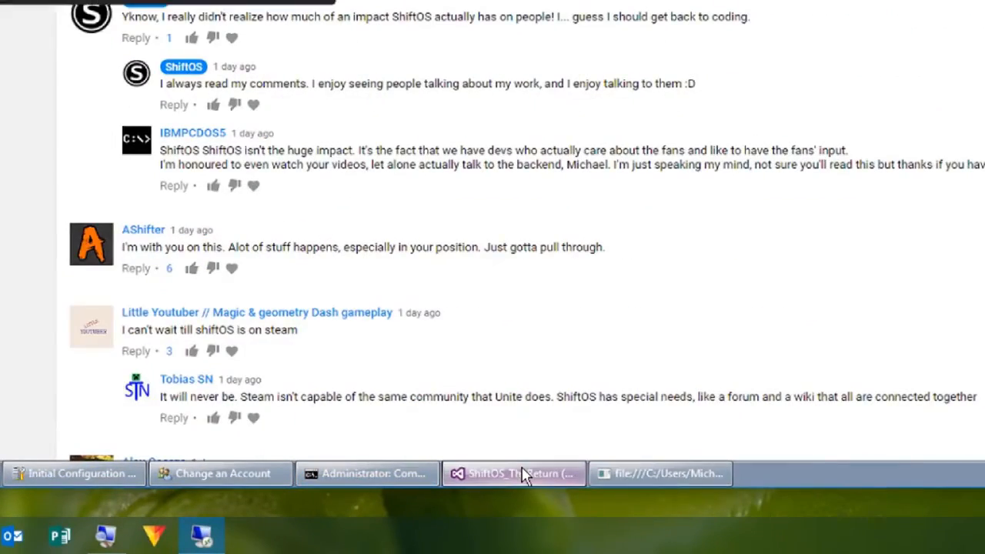
{"action": "left_click", "coordinate": [514, 474]}
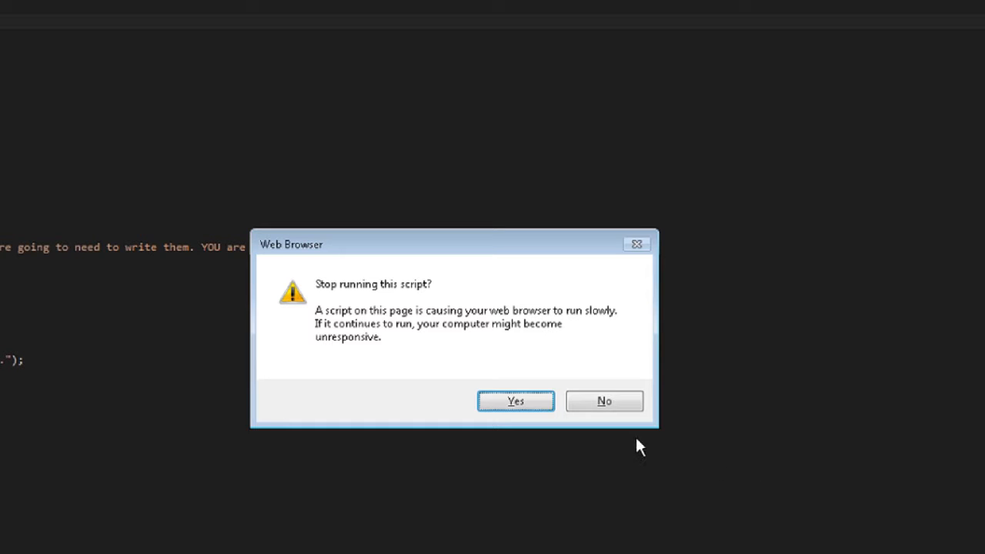
{"action": "left_click", "coordinate": [514, 400]}
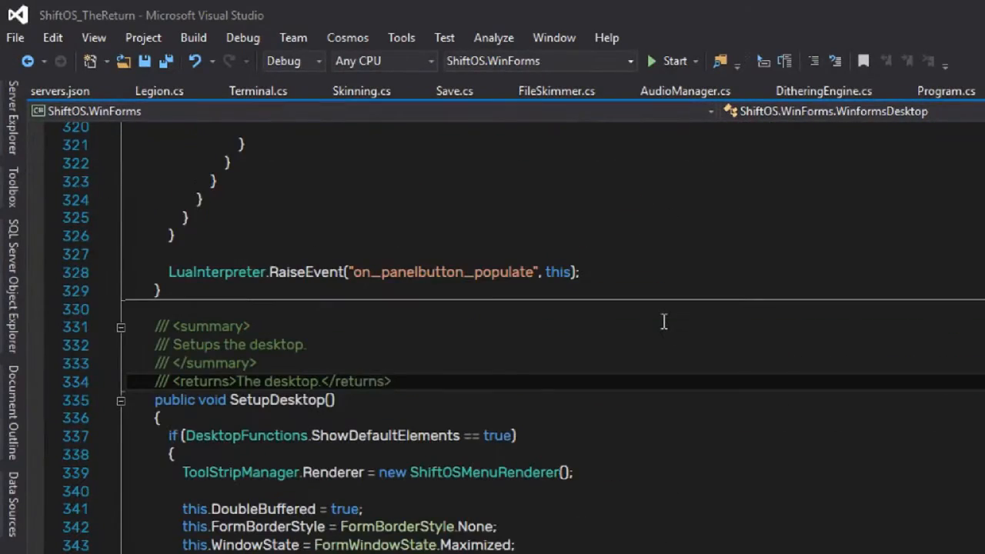
Give pnlnotifications the panelclockbg BackgroundImage and its GetImageLayout under //skinning.
{"action": "scroll", "scroll_direction": "down", "scroll_amount": 3}
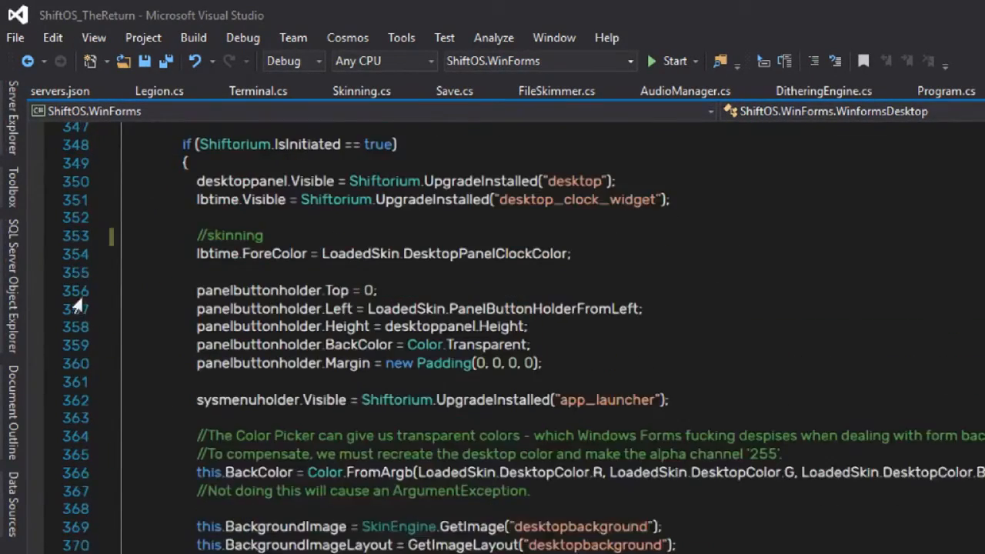
{"action": "type", "text": "pnlnotifications.Bac"}
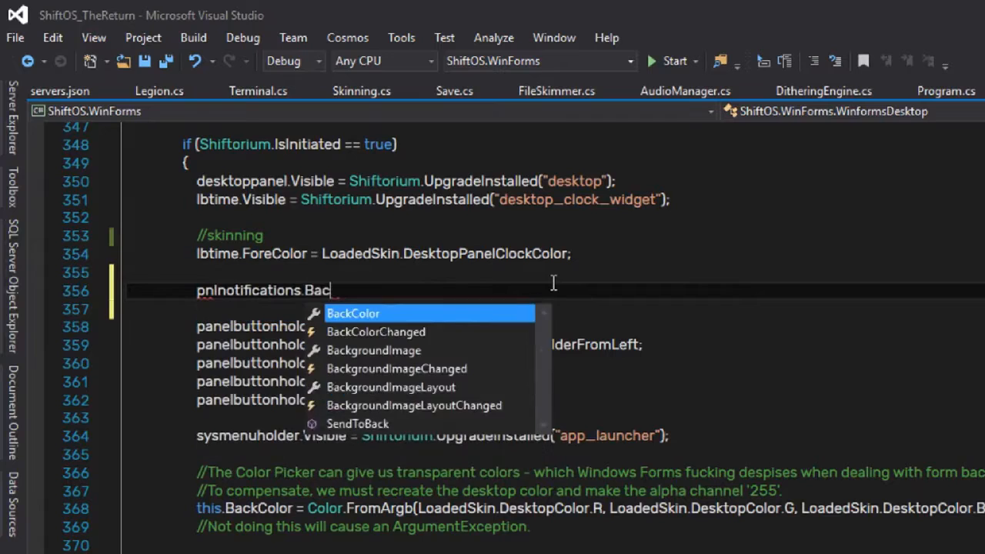
{"action": "type", "text": "kgroundImage"}
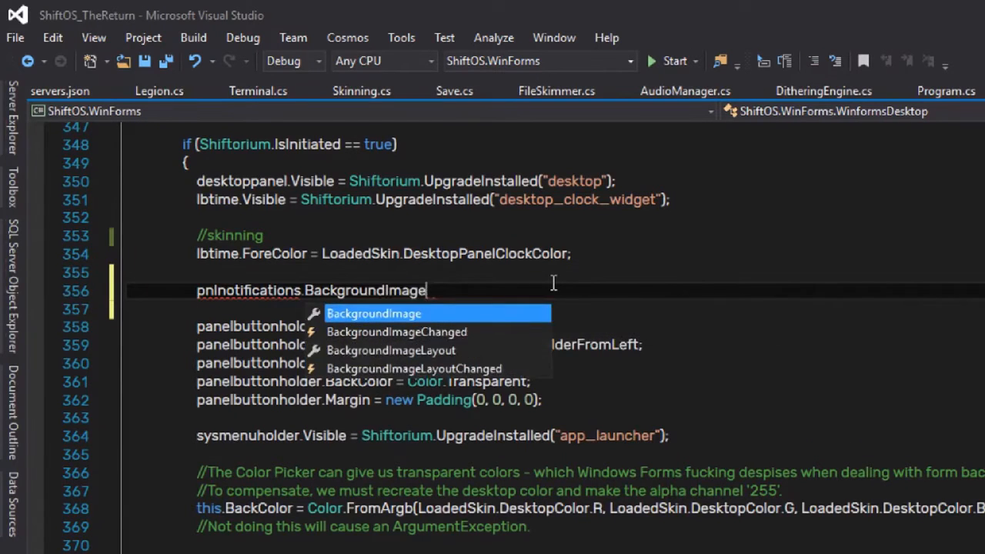
{"action": "type", "text": "= GetImage(\"panelclockbg\");"}
{"action": "type", "text": "pnlnotifications."}
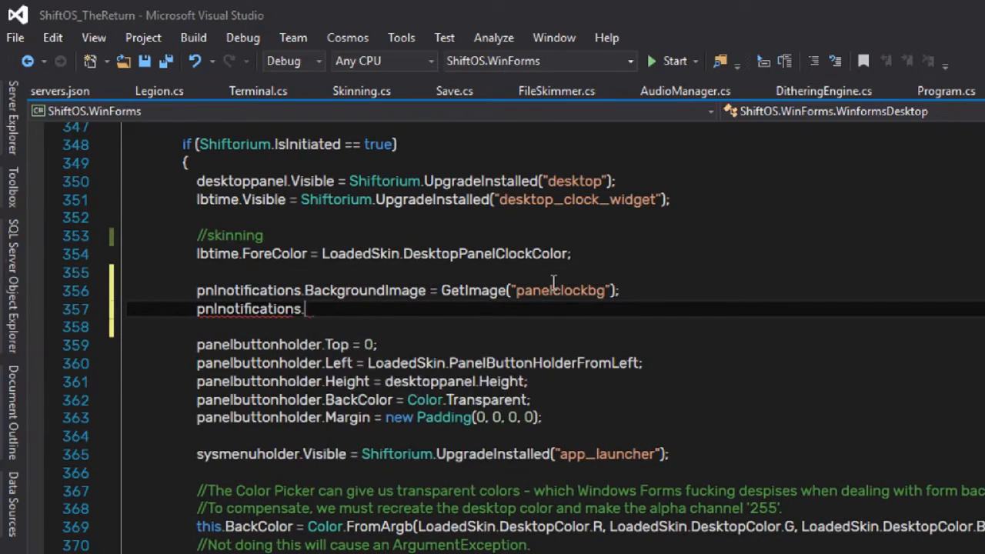
{"action": "type", "text": "BackgroundImageLayout = GetImageLayout(\"panelclockbg\");"}
{"action": "left_click", "coordinate": [385, 254]}
{"action": "type", "text": "lbtime.BackColor = Color.Transparent;"}
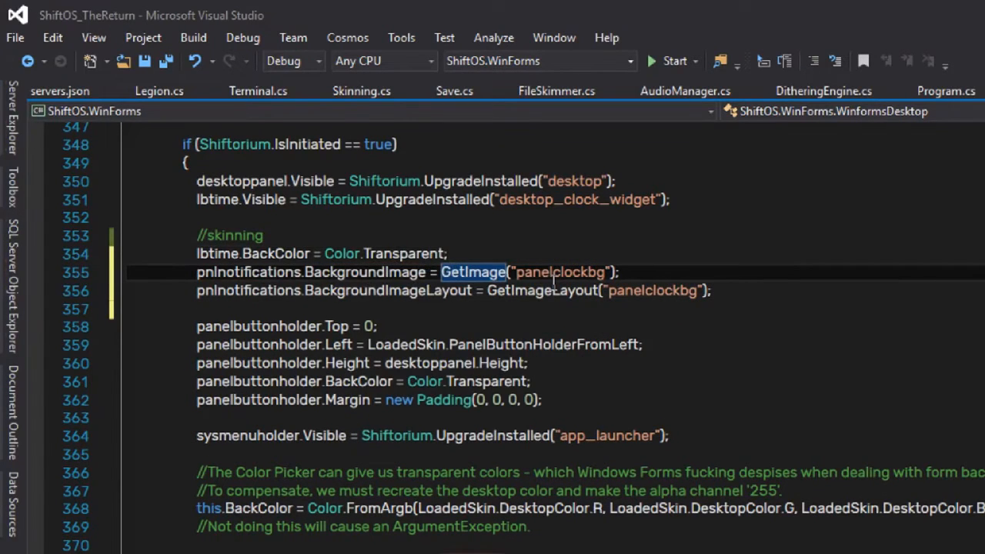
Set pnlnotifications.BackColor from LoadedSkin's desktop panel clock background colour.
{"action": "double_click", "coordinate": [388, 289]}
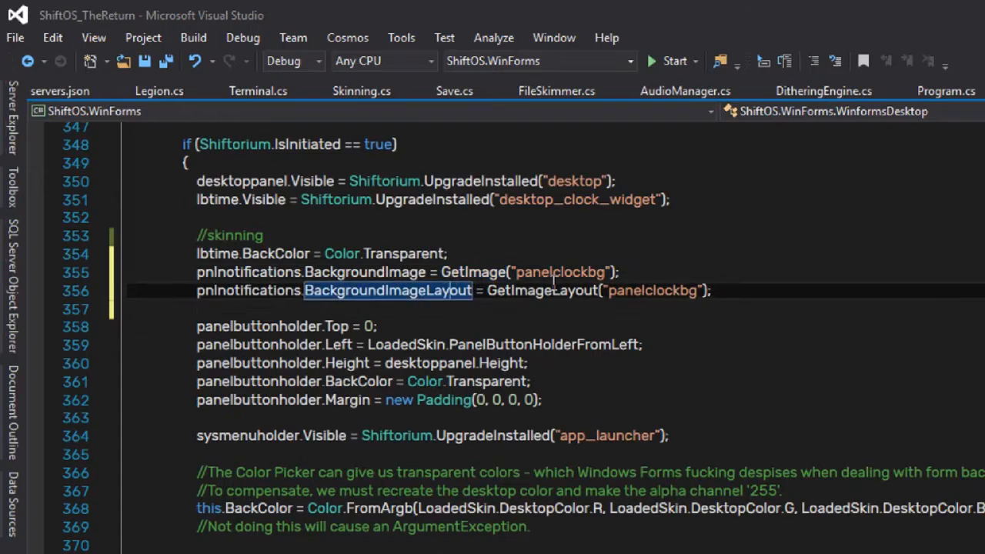
{"action": "type", "text": "pnlnotifications.Backgro"}
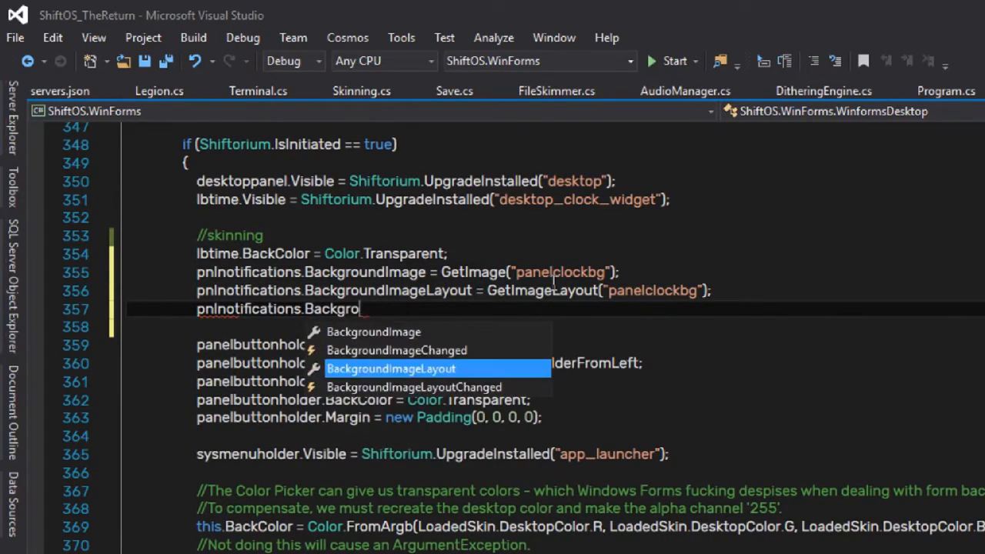
{"action": "type", "text": "Color = LoadedSkin.DesktopPanelClockBackg"}
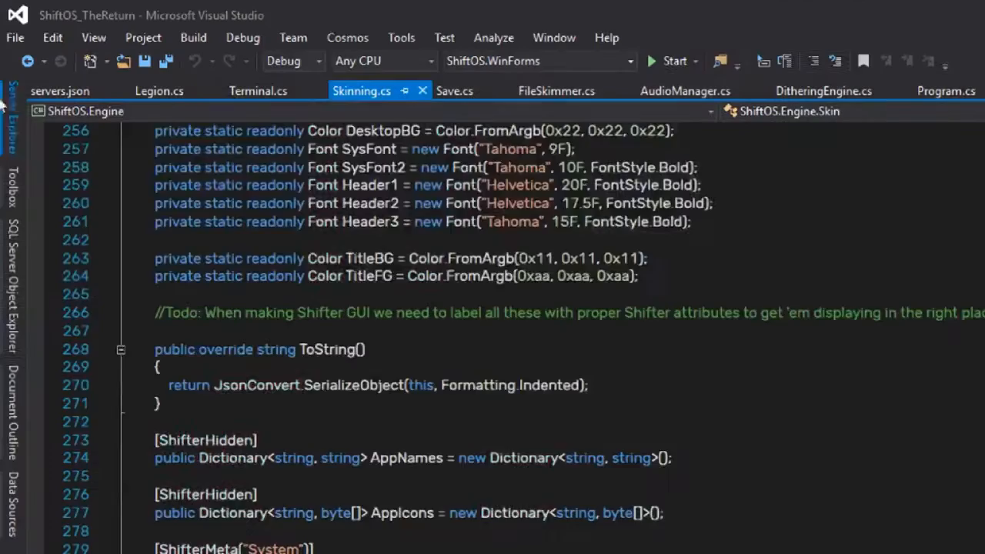
Add the attributed public byte[] PanelClockBG field labelled Panel Clock Background Image, then start a Color field.
{"action": "scroll", "scroll_direction": "down", "scroll_amount": 3}
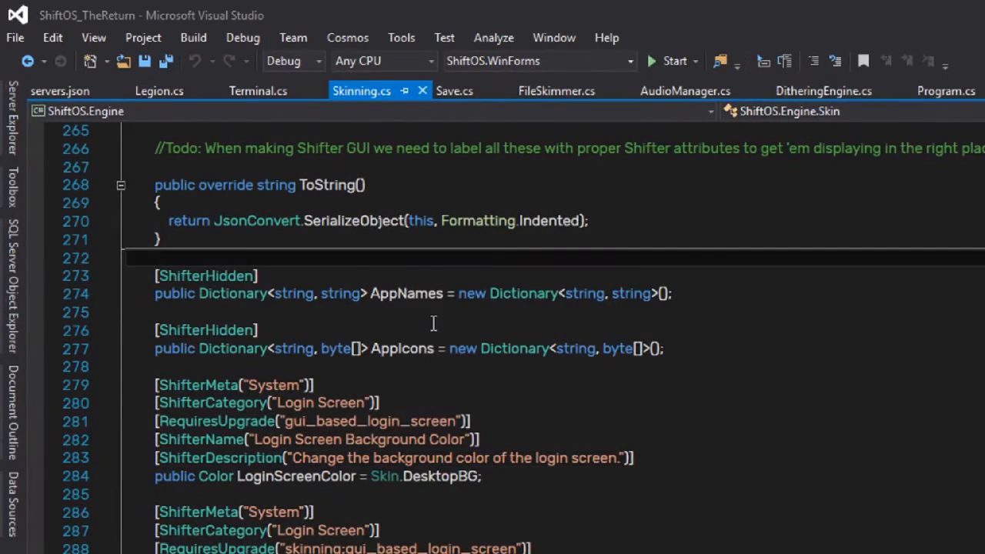
{"action": "type", "text": "public byte[] Deskto"}
{"action": "type", "text": "[ShifterName(\""}
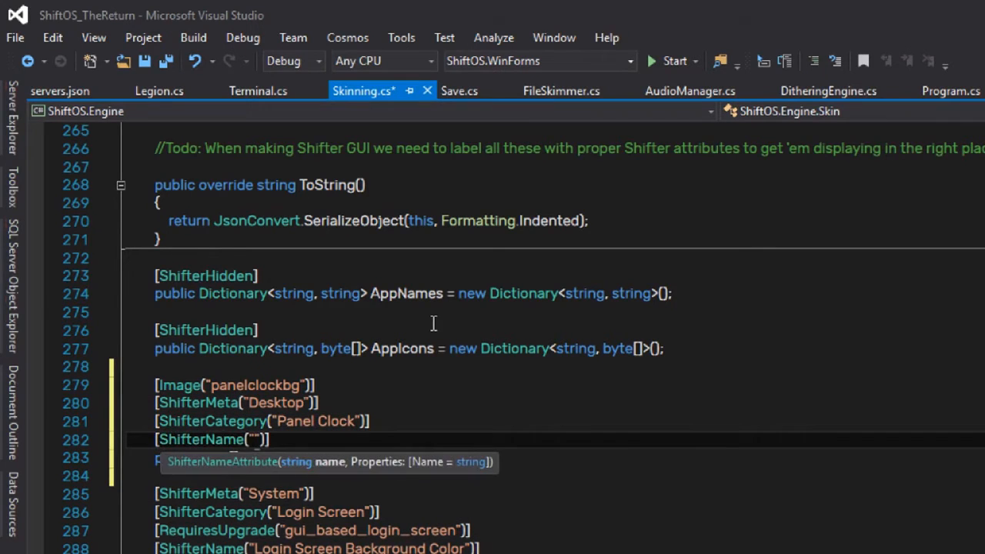
{"action": "type", "text": "Panel Clock Background Image"}
{"action": "type", "text": "[ShifterDescription(\"Set the background image of the panel clock."}
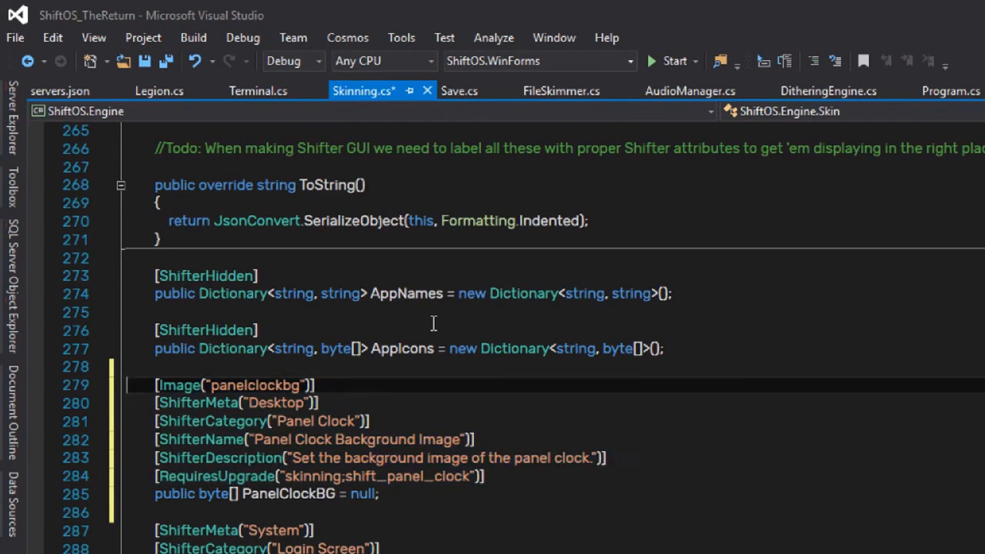
{"action": "type", "text": "public Color P"}
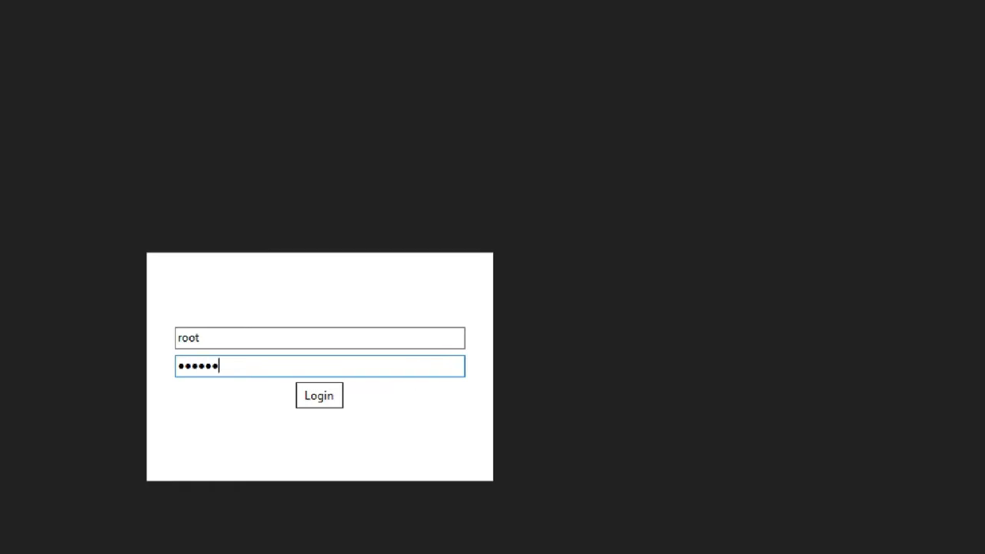
Log in to ShiftOS as root with the entered credentials.
{"action": "left_click", "coordinate": [318, 394]}
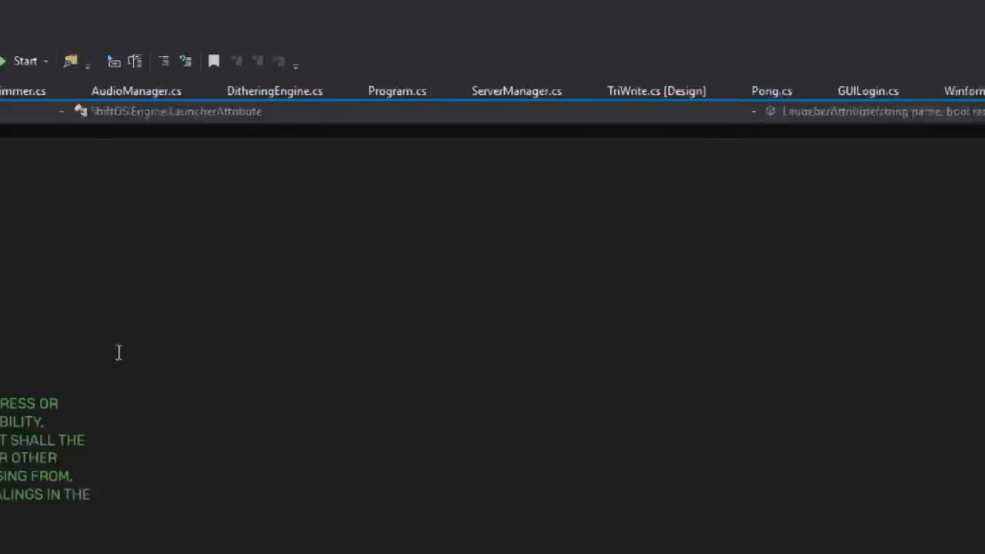
Declare void PushNotification(string app, string title, string message) in IDesktop.
{"action": "scroll", "scroll_direction": "down", "scroll_amount": 3}
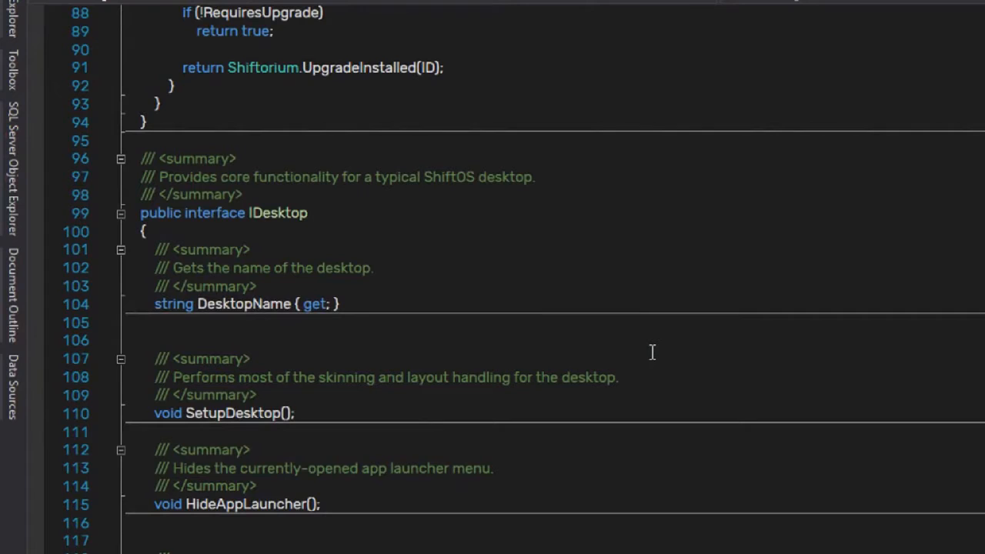
{"action": "type", "text": "void PushNor"}
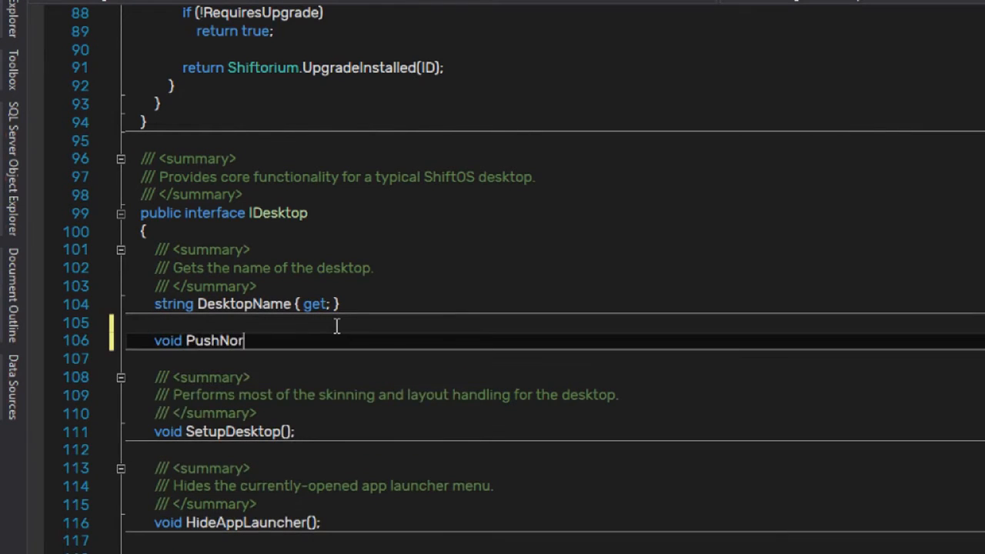
{"action": "type", "text": "tification(string"}
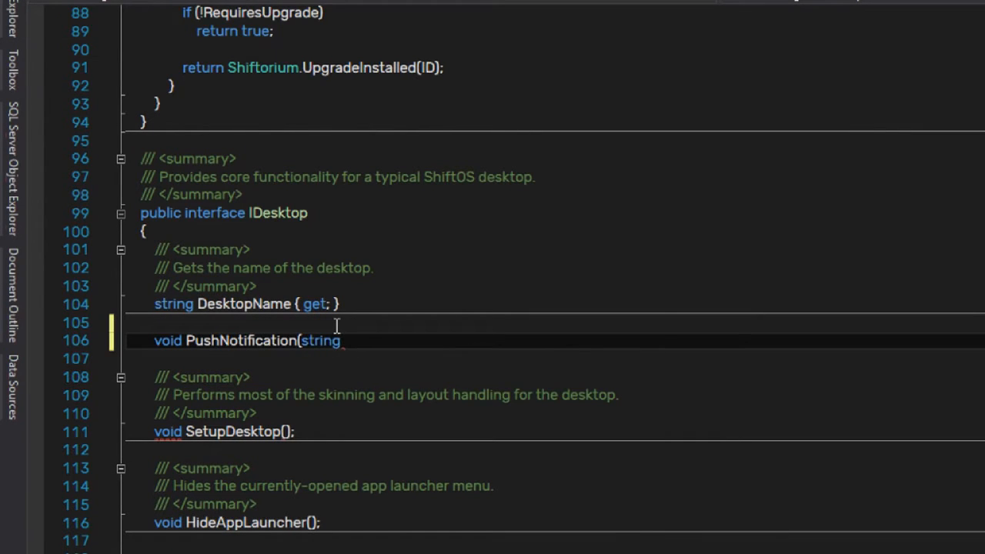
{"action": "type", "text": "app, string title."}
{"action": "type", "text": "/// Show a notification on the desktop."}
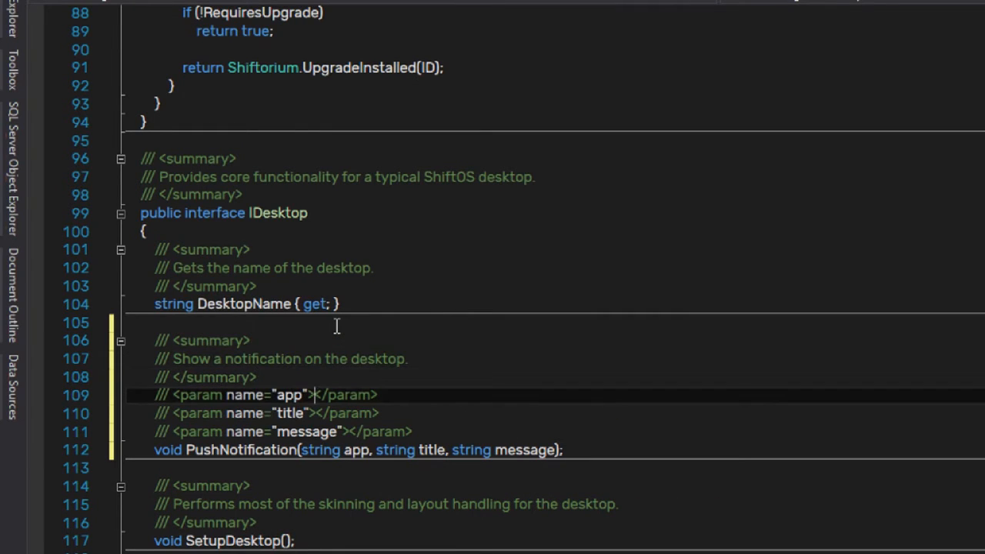
Document its params: app as an application ID, message as self-explanatory, with XML comments.
{"action": "type", "text": "An application ID"}
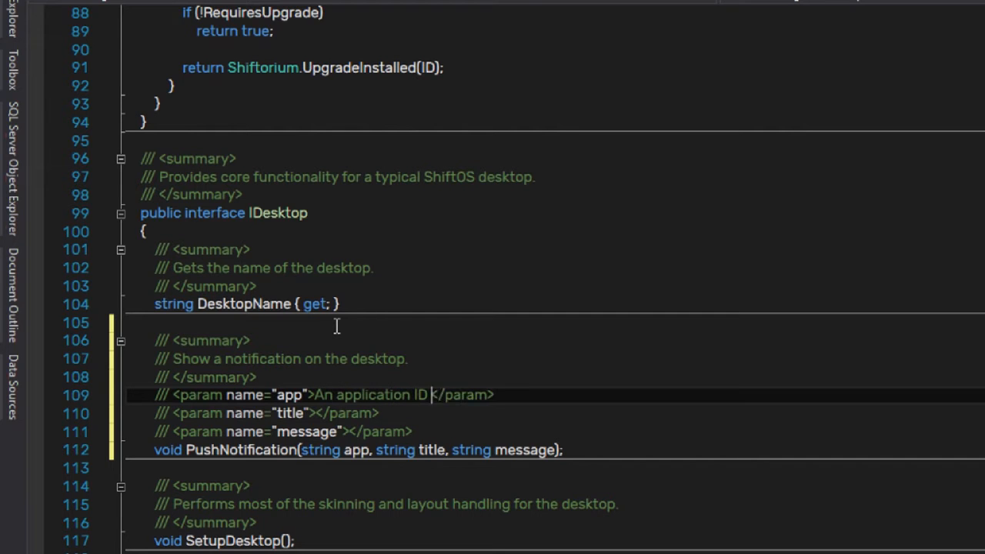
{"action": "type", "text": "(for determining what system icon to show the notification alongside"}
{"action": "left_click", "coordinate": [284, 431]}
{"action": "type", "text": "A more descripti"}
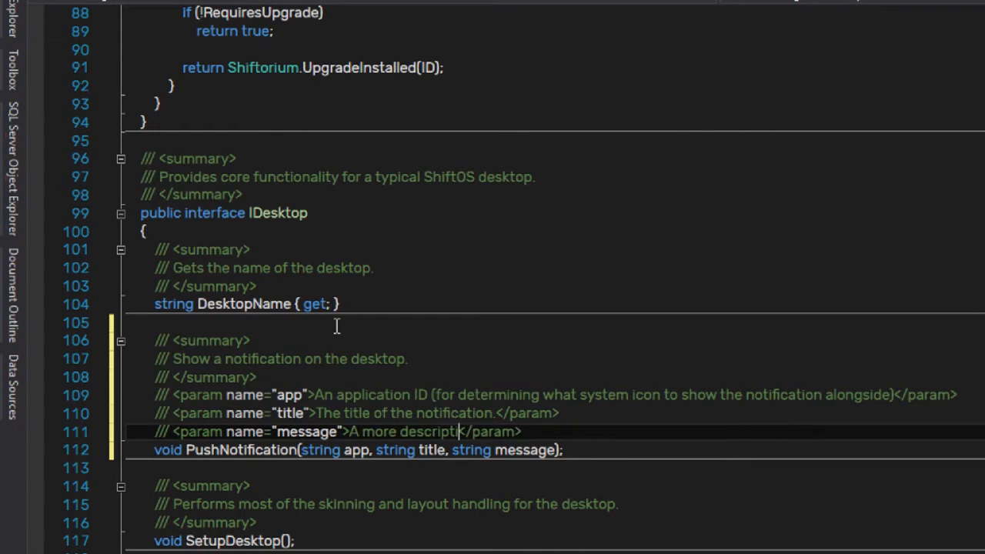
{"action": "type", "text": "Isn't this.... self explanatory?"}
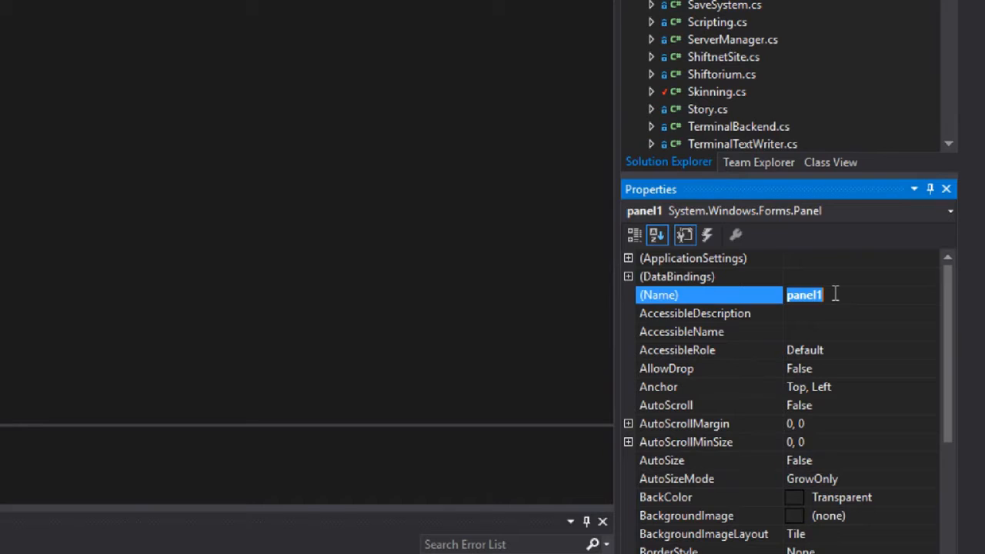
Rename the notification panel and give lbnotetitle AutoSize False and Dock Top.
{"action": "type", "text": "pnlno"}
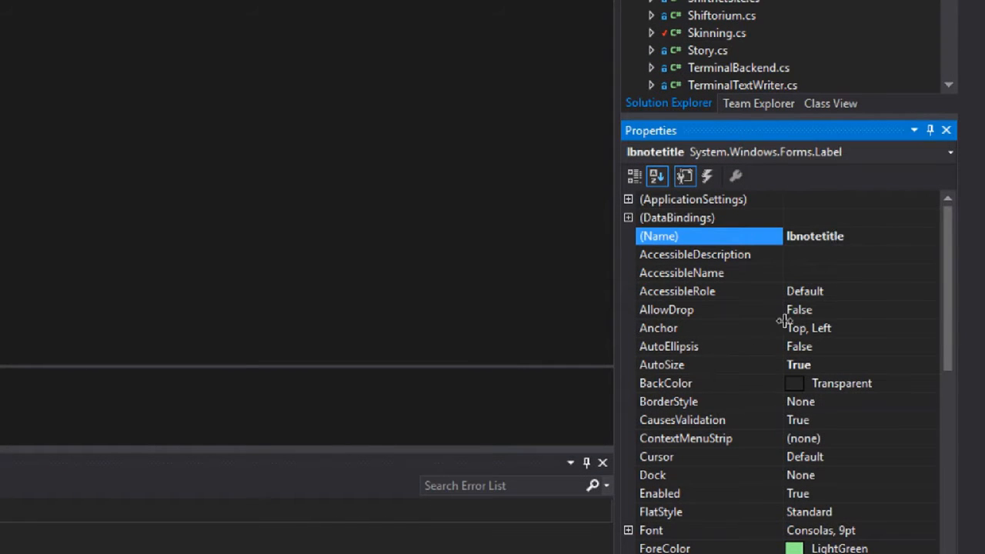
{"action": "scroll", "scroll_direction": "down", "scroll_amount": 3}
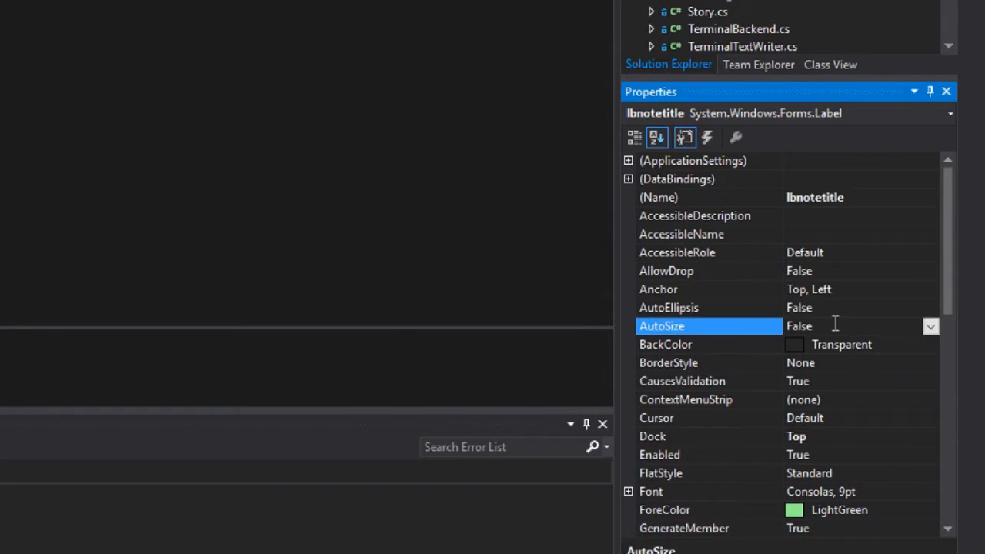
{"action": "scroll", "scroll_direction": "down", "scroll_amount": 3}
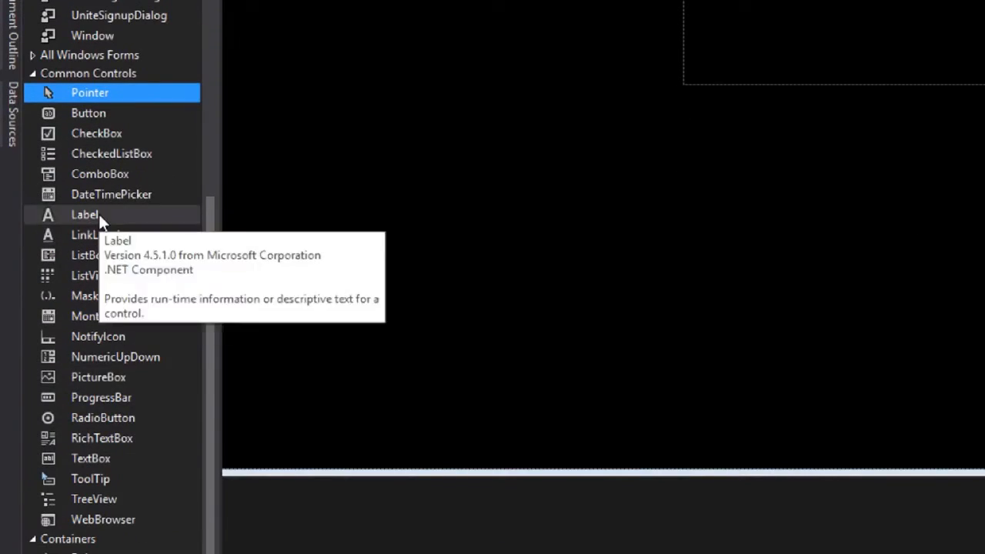
Add an lbnotemsg label docked Top with MaximumSize 350,0.
{"action": "type", "text": "lbno"}
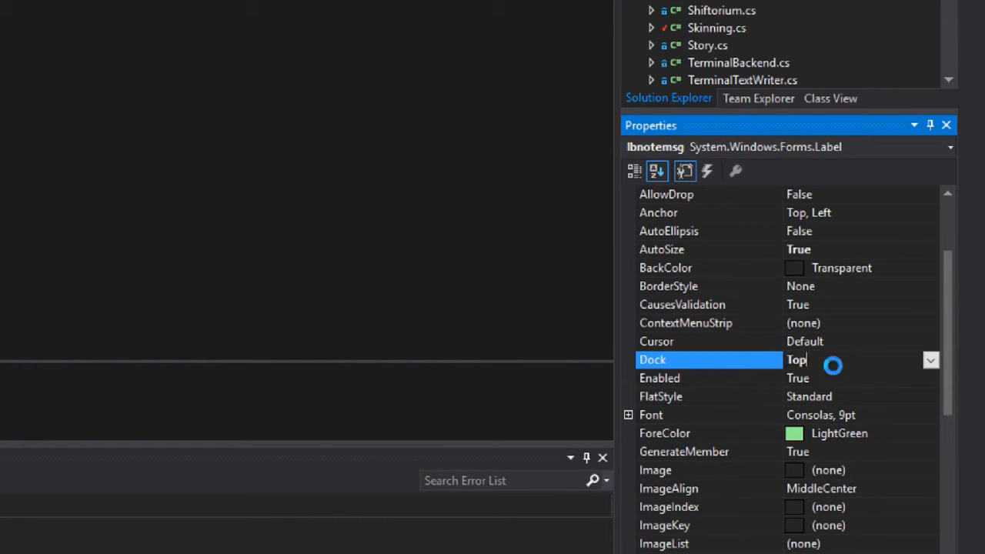
{"action": "scroll", "scroll_direction": "down", "scroll_amount": 3}
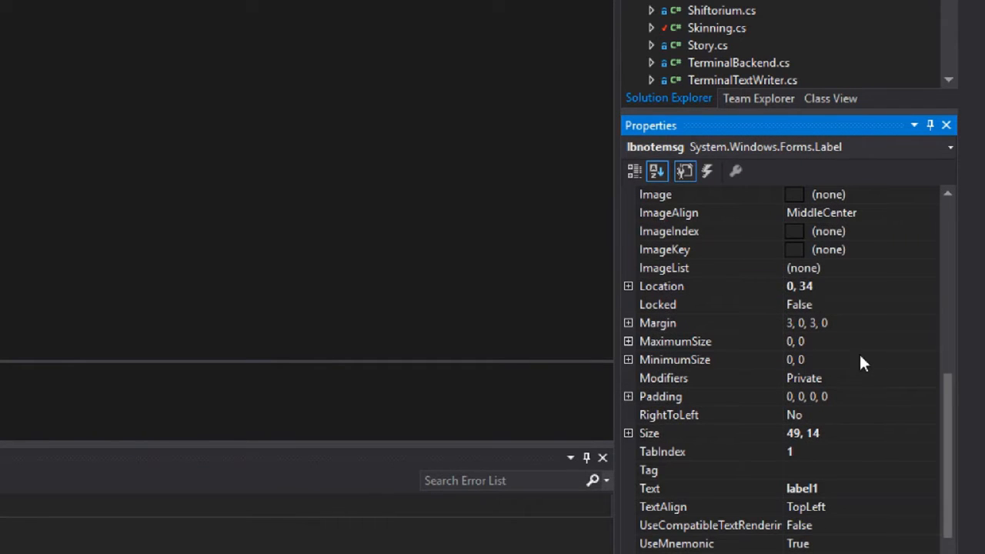
{"action": "left_click", "coordinate": [674, 341]}
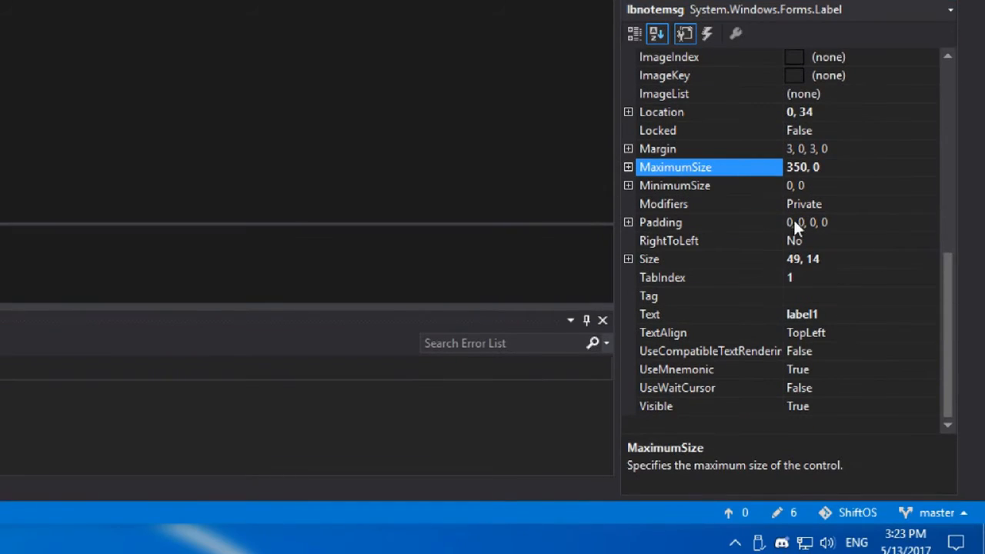
{"action": "left_click", "coordinate": [627, 222]}
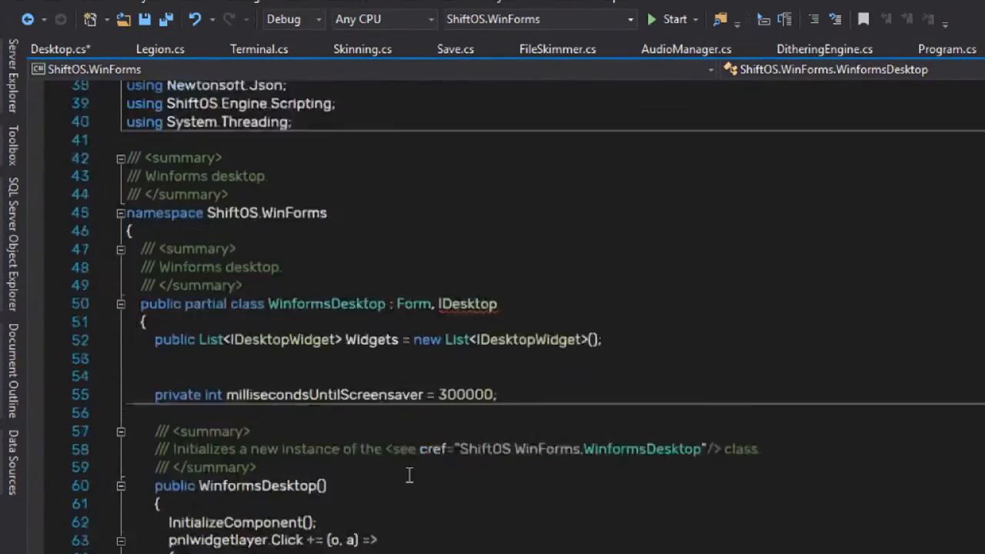
Declare PushNotification(app, title, msg) and set pnlnotificationbox.Left from desktoppanel.Width.
{"action": "type", "text": "public void"}
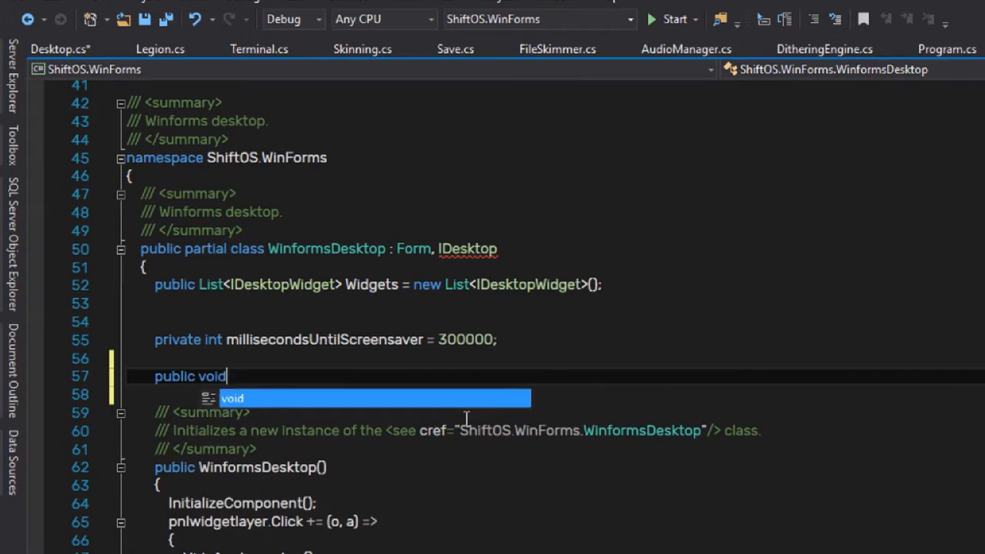
{"action": "type", "text": "PushNotification(string app, string title, string msg"}
{"action": "type", "text": "lbnotetitle.Text = title;"}
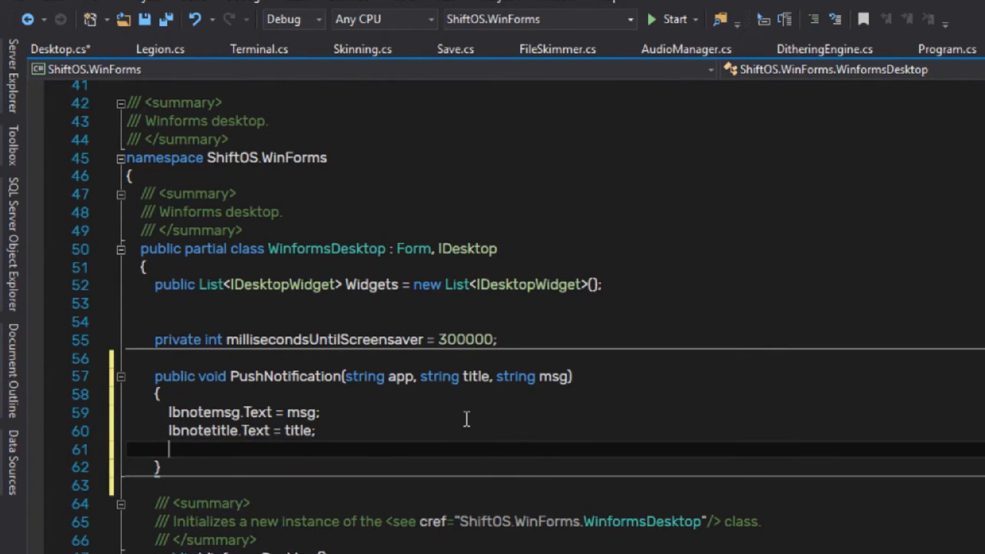
{"action": "type", "text": "pnlnotificationbox.Left ="}
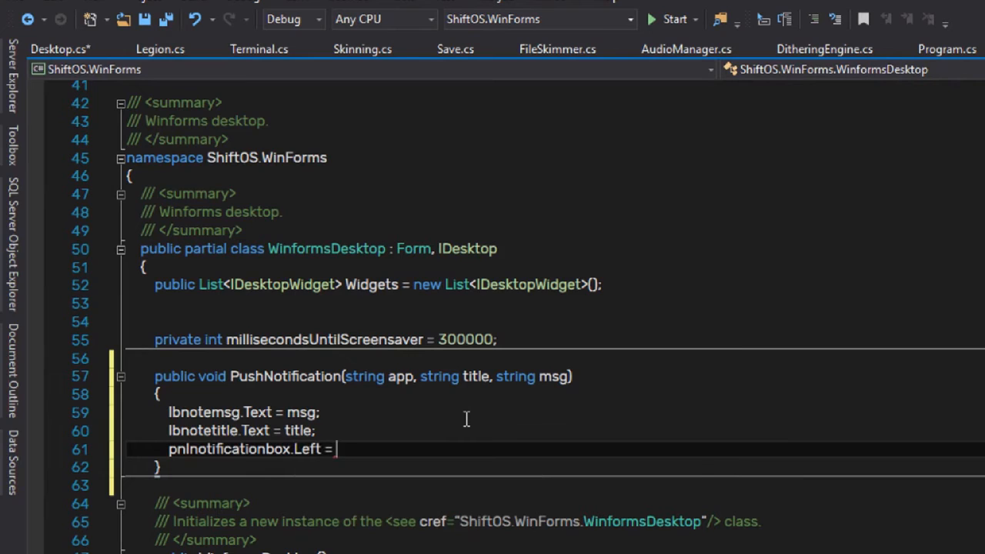
{"action": "type", "text": "desktoppanel.Width - pnlnotificationbox.Width;"}
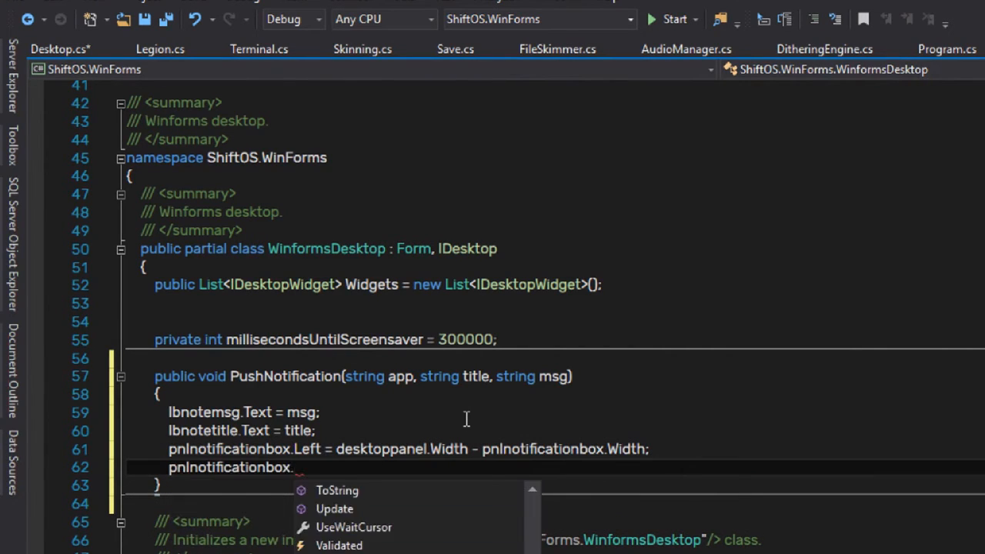
Set pnlnotificationbox.Top from LoadedSkin.DesktopPanelPosition, below or above the desktop panel.
{"action": "type", "text": "if(desktoppane"}
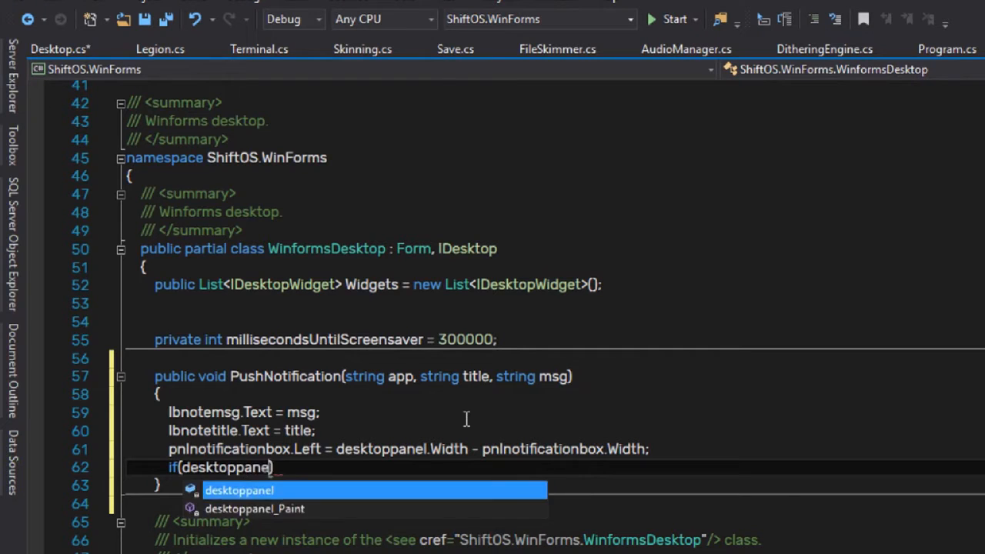
{"action": "type", "text": "LoadedSkin.DesktopPanelPosition =="}
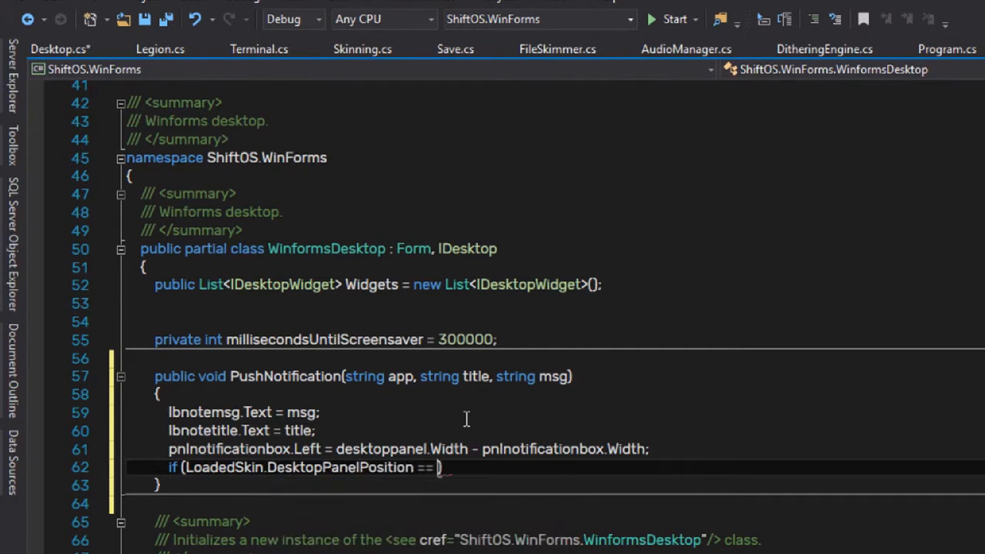
{"action": "type", "text": "pnlnotificationbox.Top = desktoppanel.Height;"}
{"action": "type", "text": "pnlnotificationbox.B"}
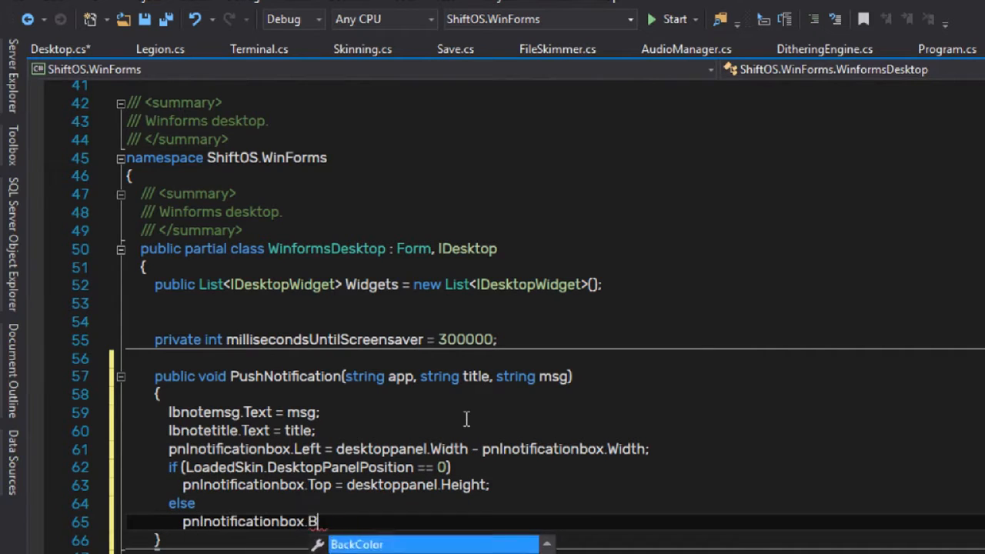
{"action": "type", "text": "Top = this.Width - deskto"}
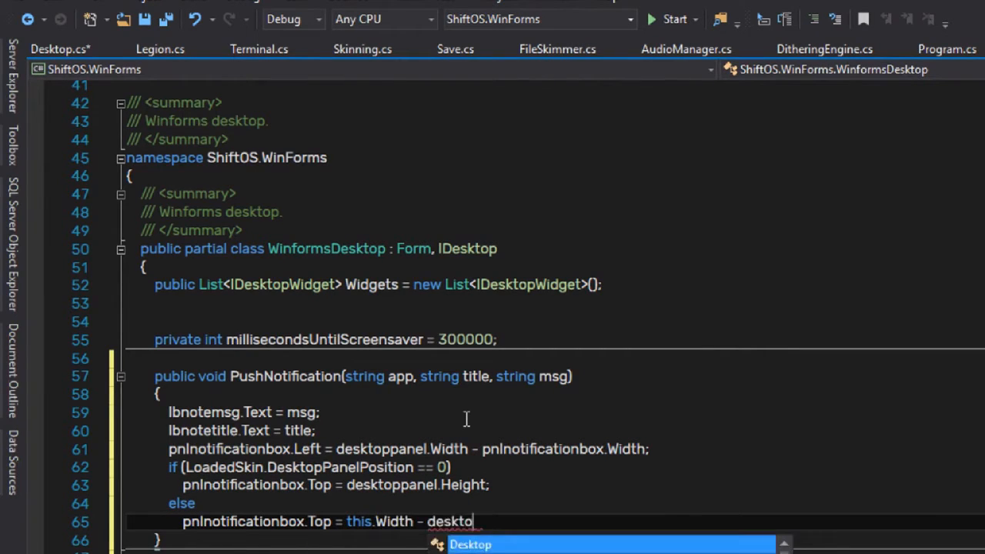
{"action": "type", "text": "Height - desktoppanel.Height - pnlnotificationbox.Height;"}
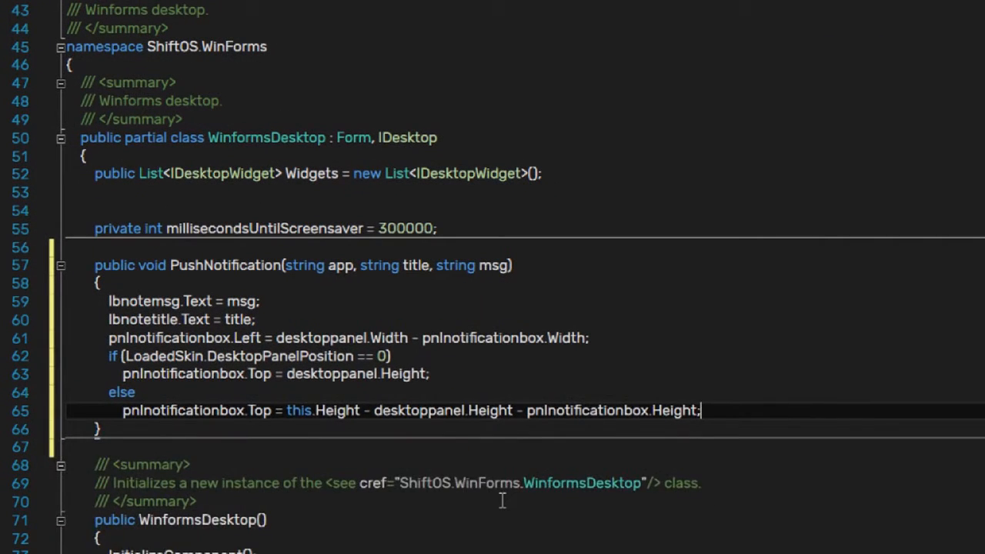
Add a Windows.Forms.Timer that hides the box, show it, and play the notification sound stream.
{"action": "type", "text": "vat"}
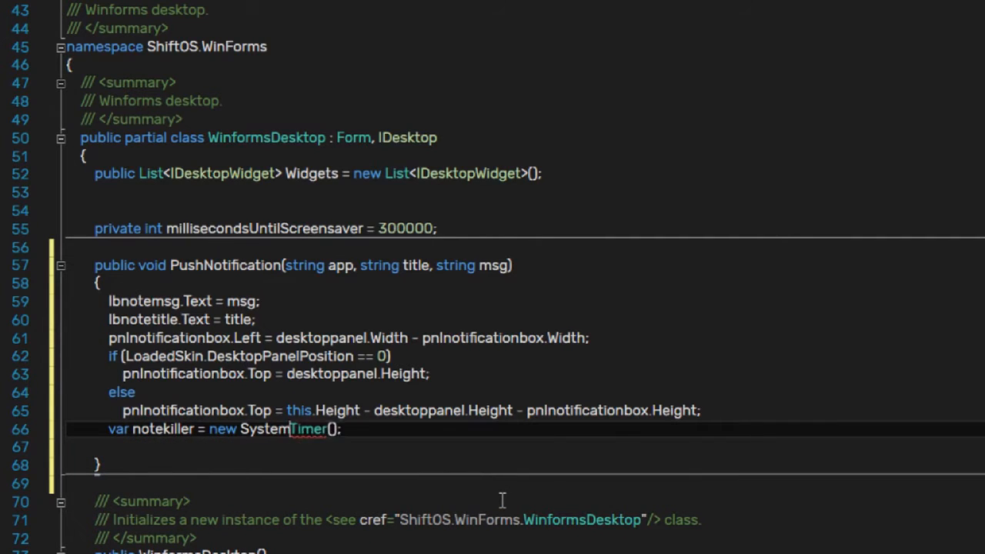
{"action": "type", "text": "Windows.Forms.Timer();"}
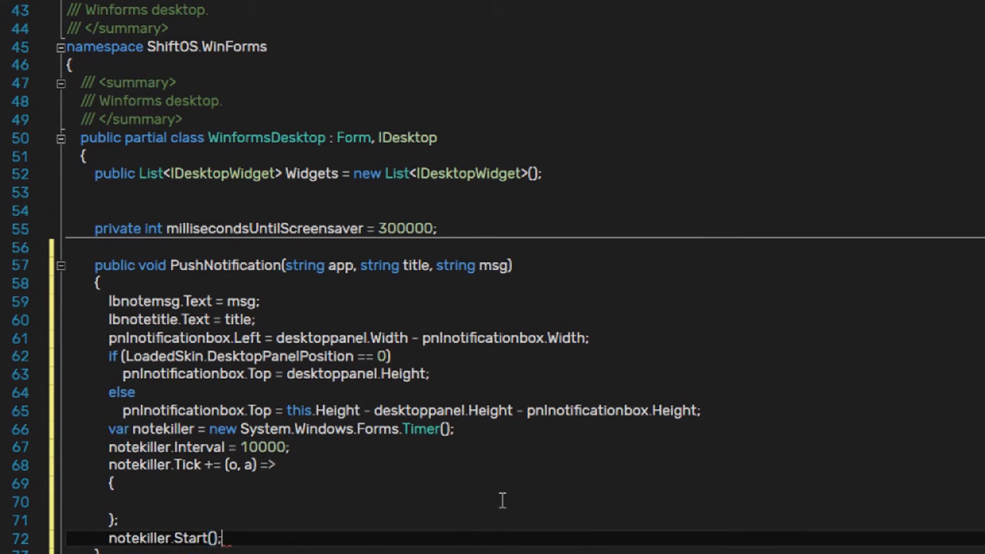
{"action": "type", "text": "pnlnotificationbox.Show"}
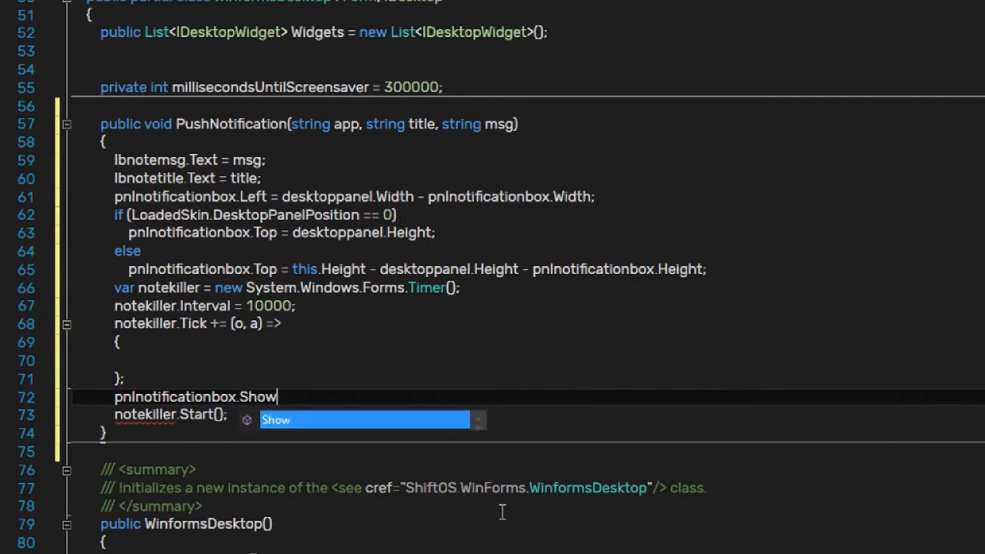
{"action": "type", "text": "pnlnotificationbox.Hide();"}
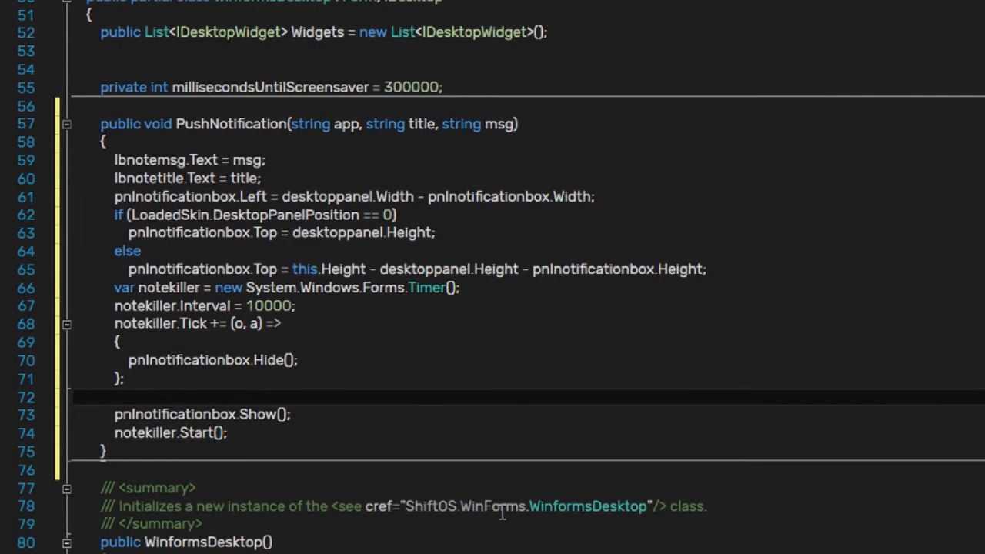
{"action": "type", "text": "Engine.AudioManager.PlayStream(Properties.RE"}
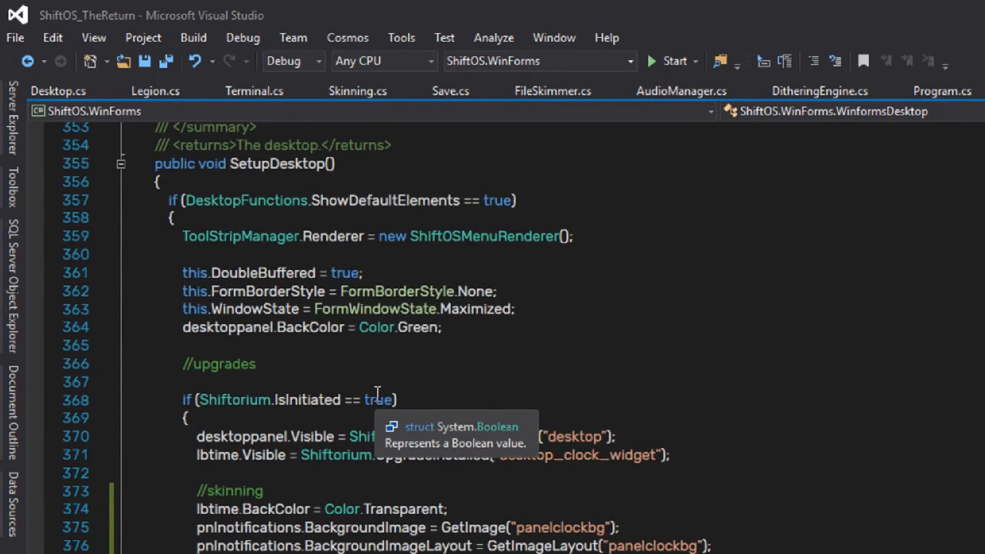
Navigate toward the SetupDesktop method, typing 'Contro'.
{"action": "type", "text": "Contro"}
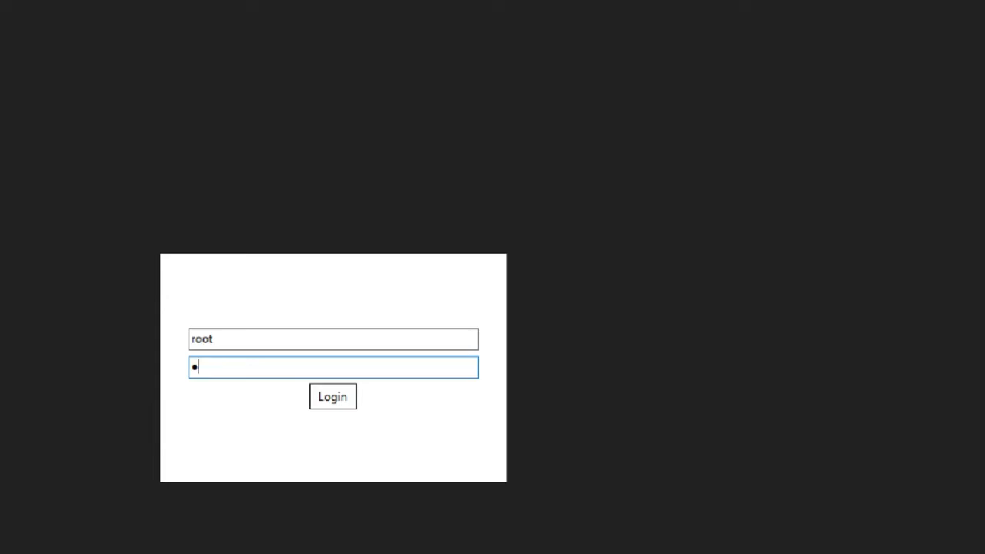
Submit the root login on the ShiftOS login screen.
{"action": "left_click", "coordinate": [333, 397]}
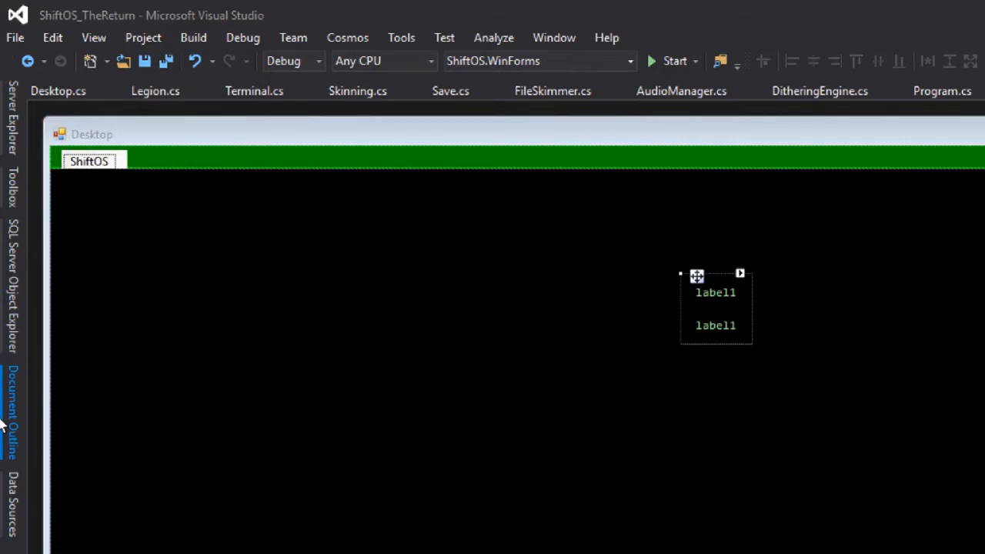
Show Solution Explorer with the ShiftOS.WinForms project tree expanded.
{"action": "left_click", "coordinate": [11, 408]}
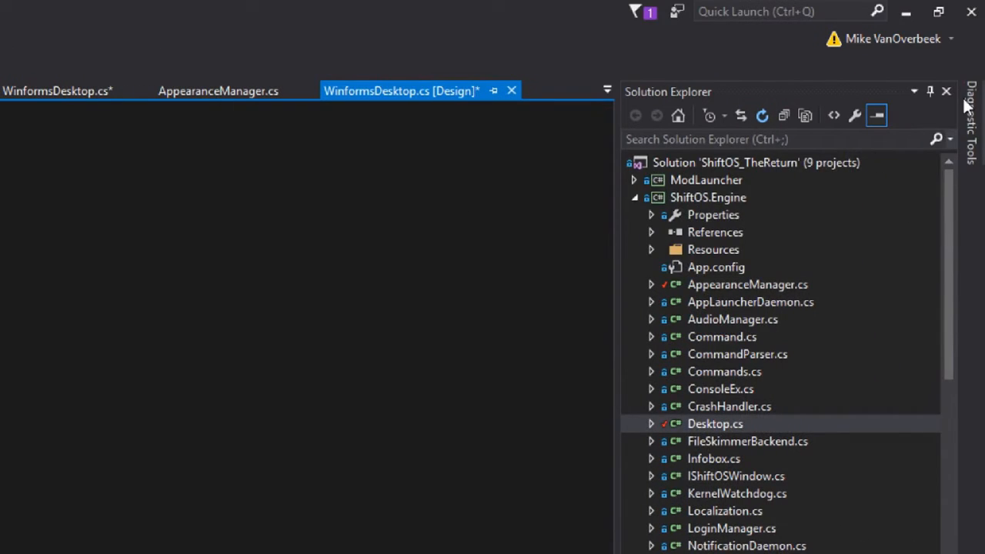
{"action": "scroll", "scroll_direction": "down", "scroll_amount": 3}
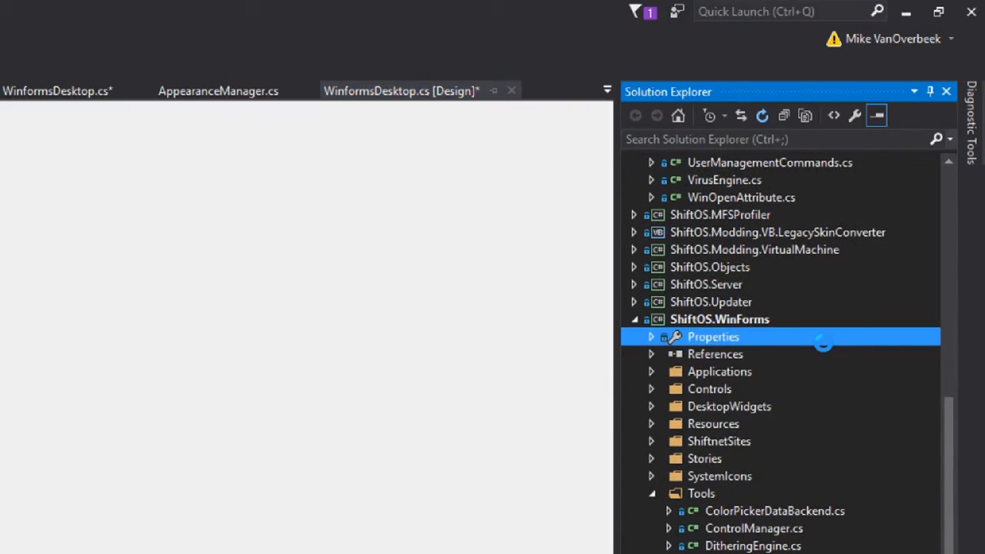
Add a new image resource to ShiftOS.WinForms and set its width to 16.
{"action": "double_click", "coordinate": [712, 335]}
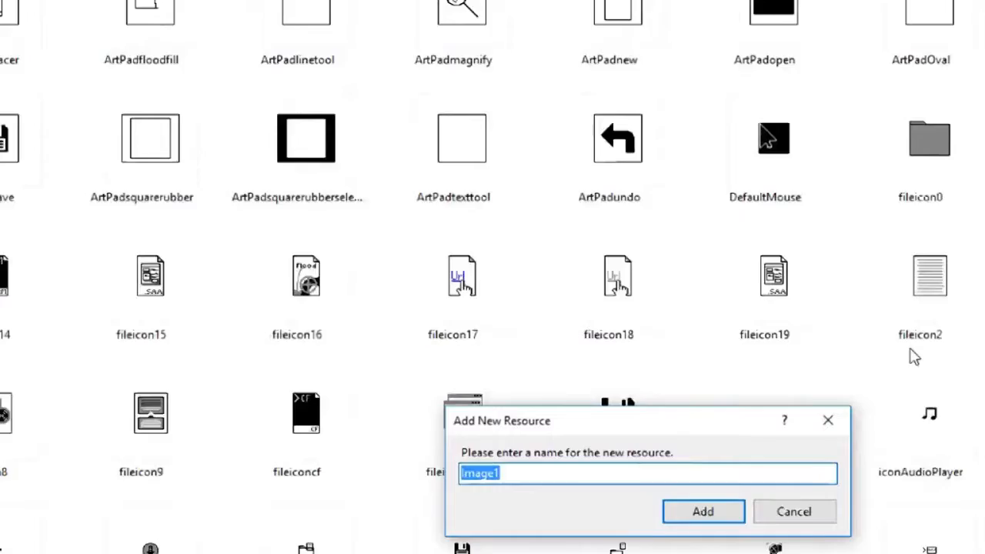
{"action": "type", "text": "no"}
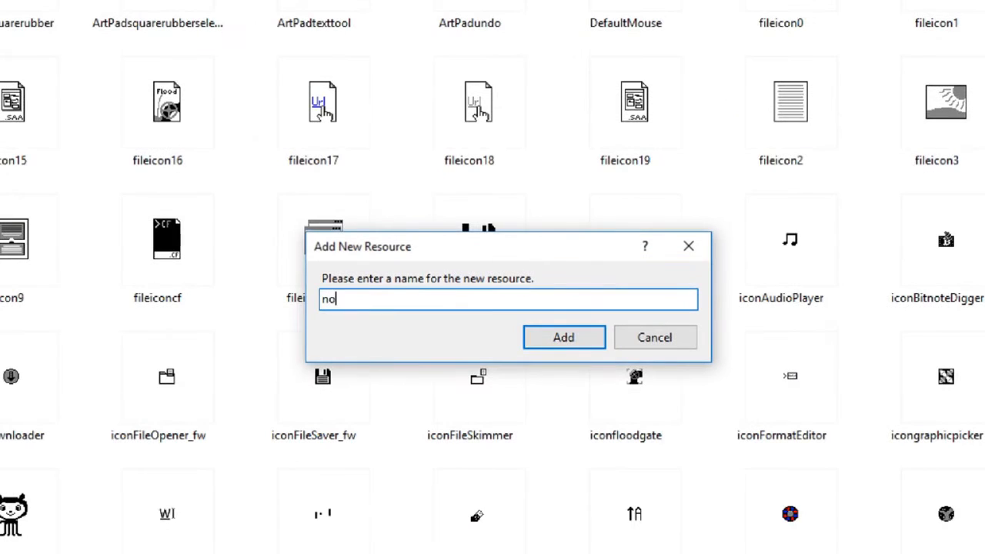
{"action": "left_click", "coordinate": [654, 337]}
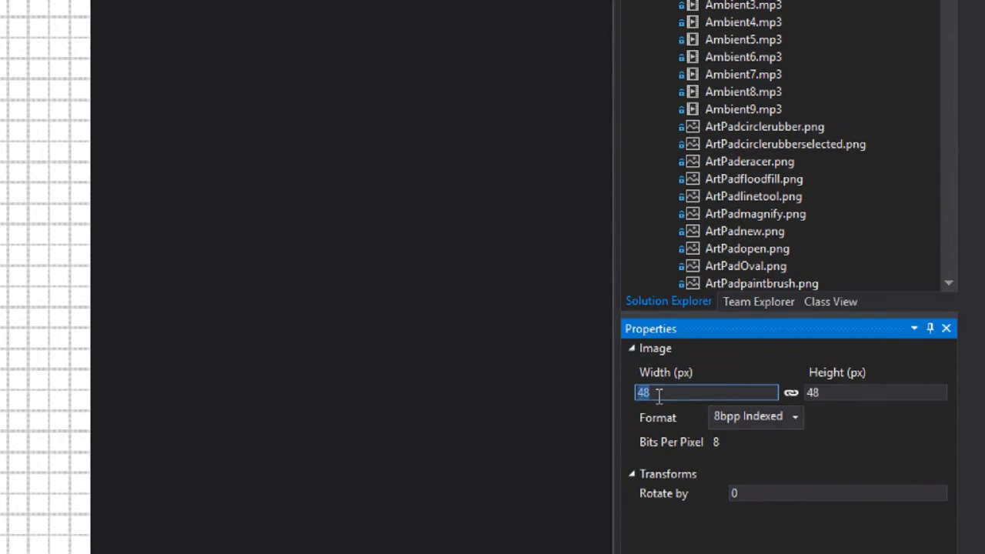
{"action": "type", "text": "16"}
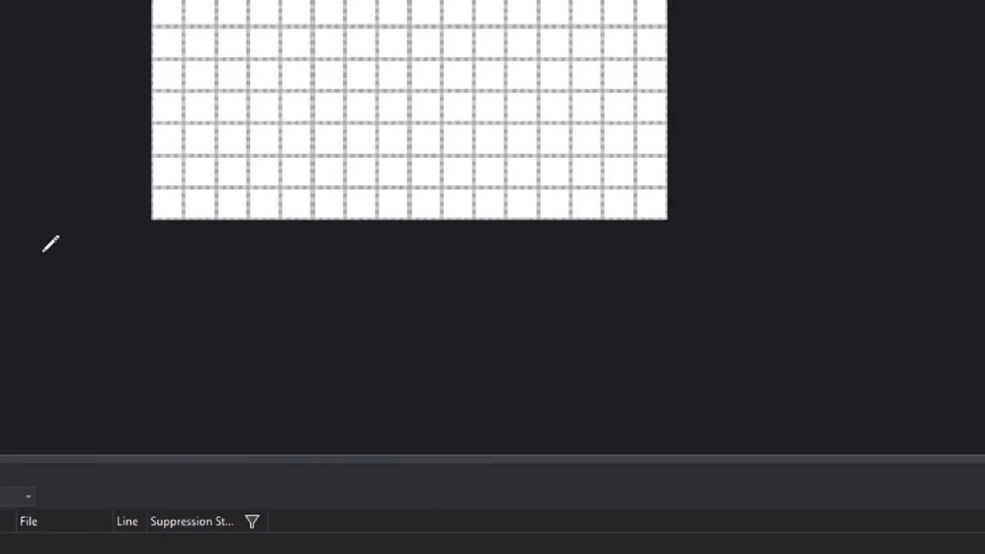
Draw the notification icon's pixels on the image canvas.
{"action": "left_click_drag", "start_coordinate": [206, 104], "coordinate": [207, 169]}
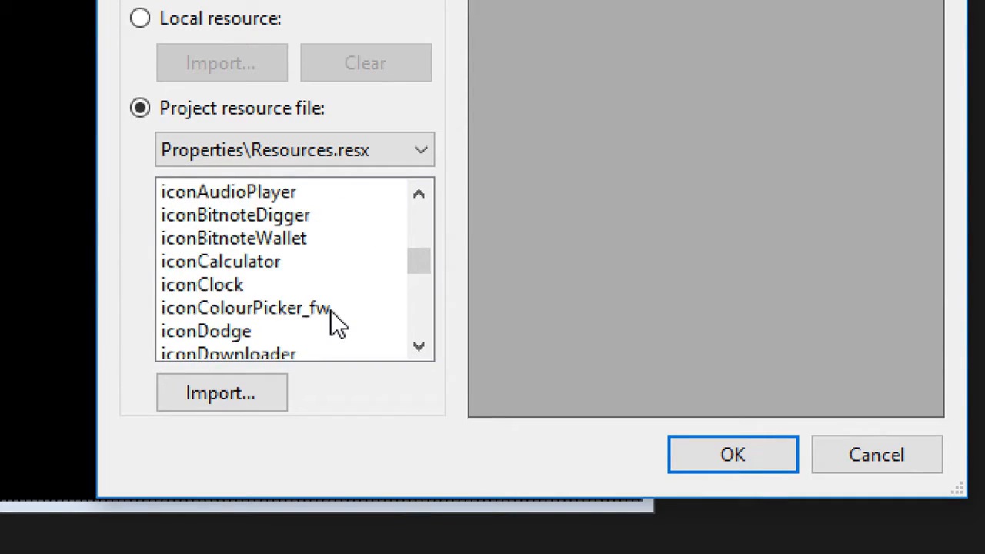
Return to WinformsDesktop.cs and begin a new statement inside PushNotification.
{"action": "scroll", "scroll_direction": "down", "scroll_amount": 3}
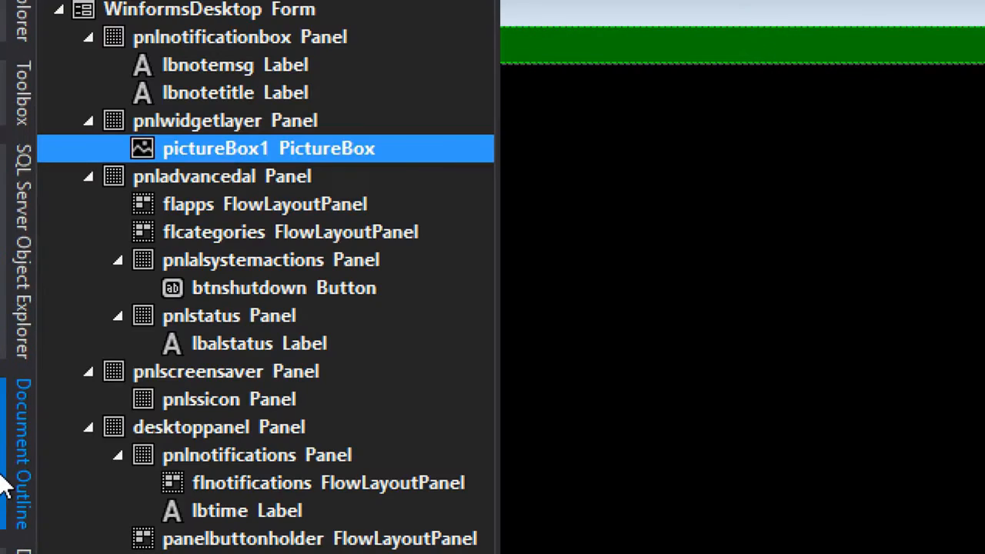
{"action": "scroll", "scroll_direction": "down", "scroll_amount": 3}
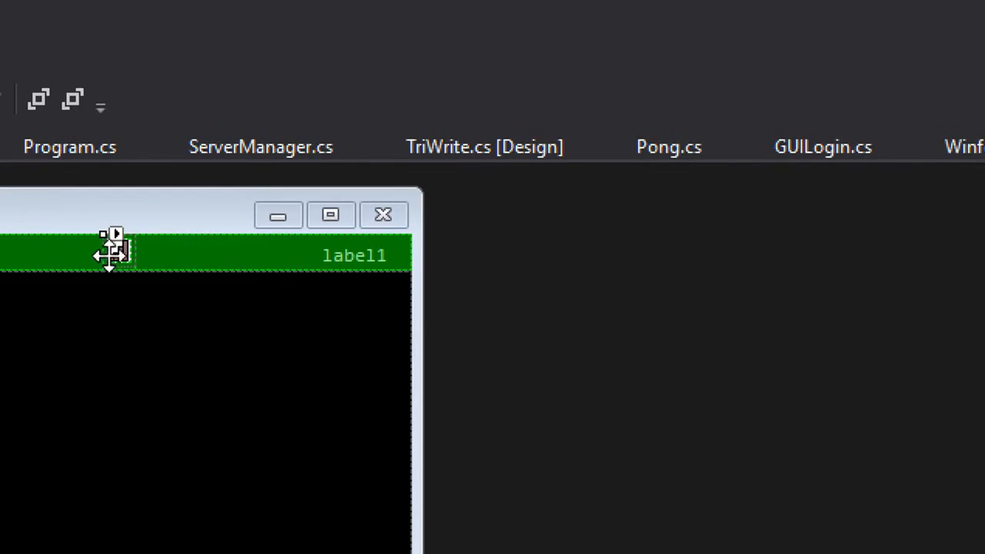
{"action": "type", "text": "ntcon"}
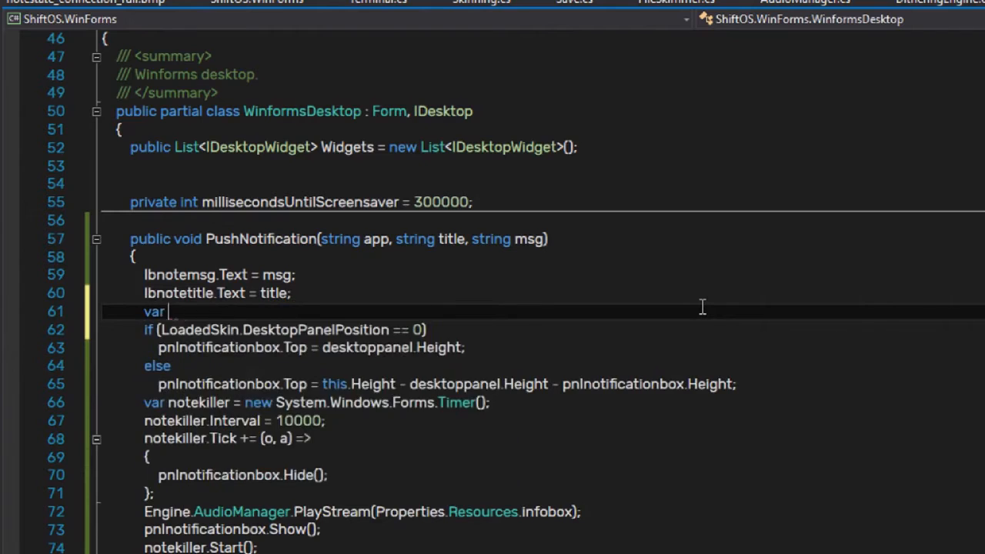
Start a ctl lookup from flnotifications.Controls with First/ToList.
{"action": "type", "text": "ctl = flnotifications.Controls.First"}
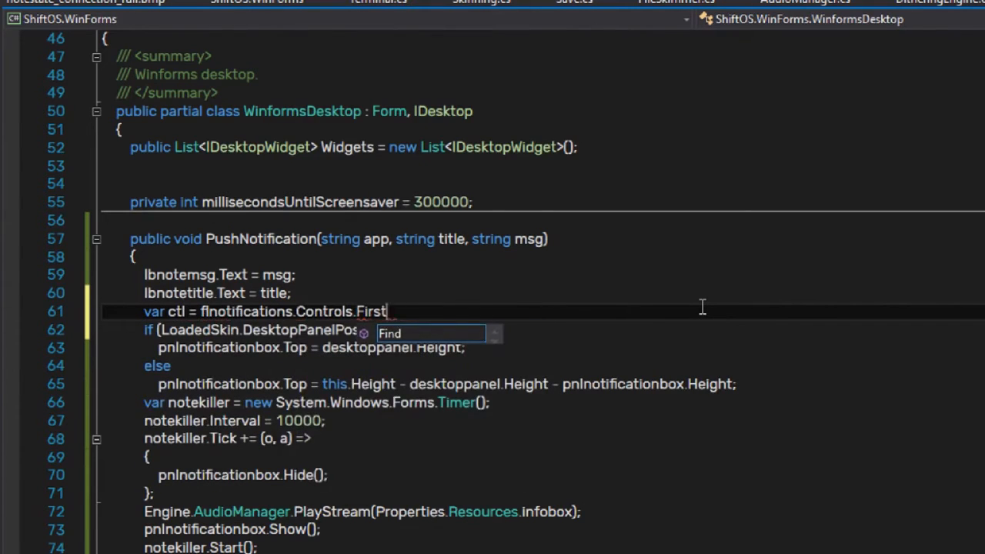
{"action": "type", "text": "ToLi"}
{"action": "type", "text": "p"}
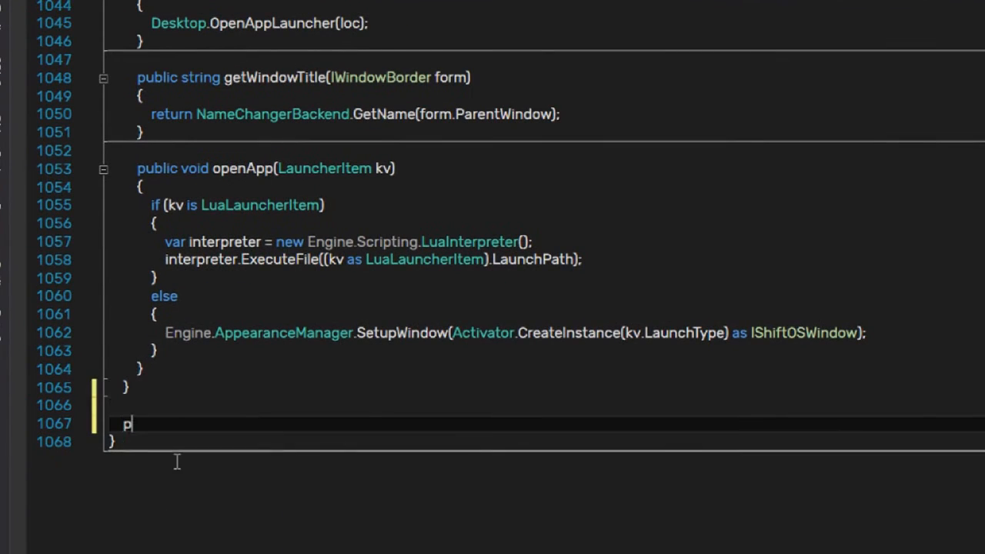
Add static class ControlCollectionExtensions with a public static IList<Control> ToList method.
{"action": "type", "text": "ublic static class ControlCollectionExtensio"}
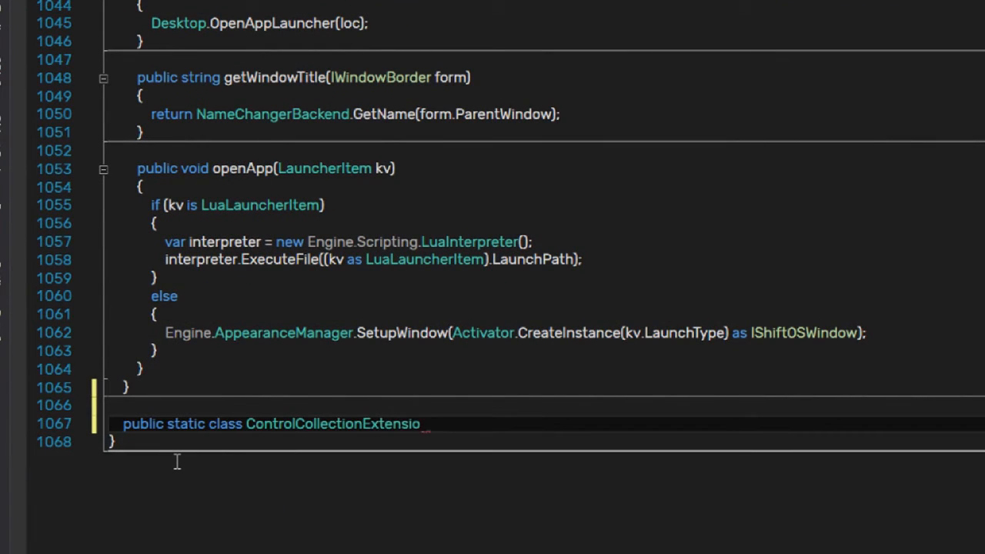
{"action": "type", "text": "public static IList<Control> ToList("}
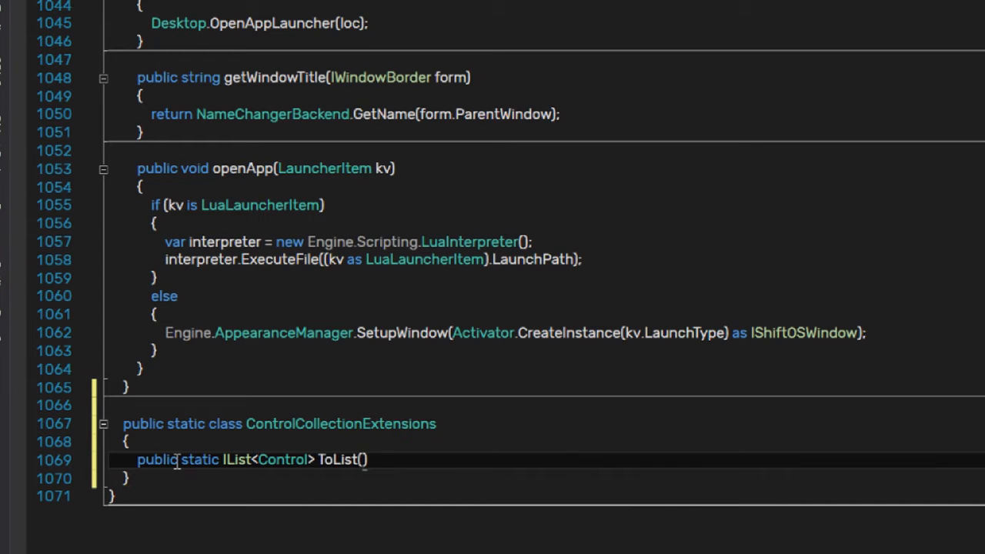
{"action": "type", "text": "Control.ControlAccessibleObject"}
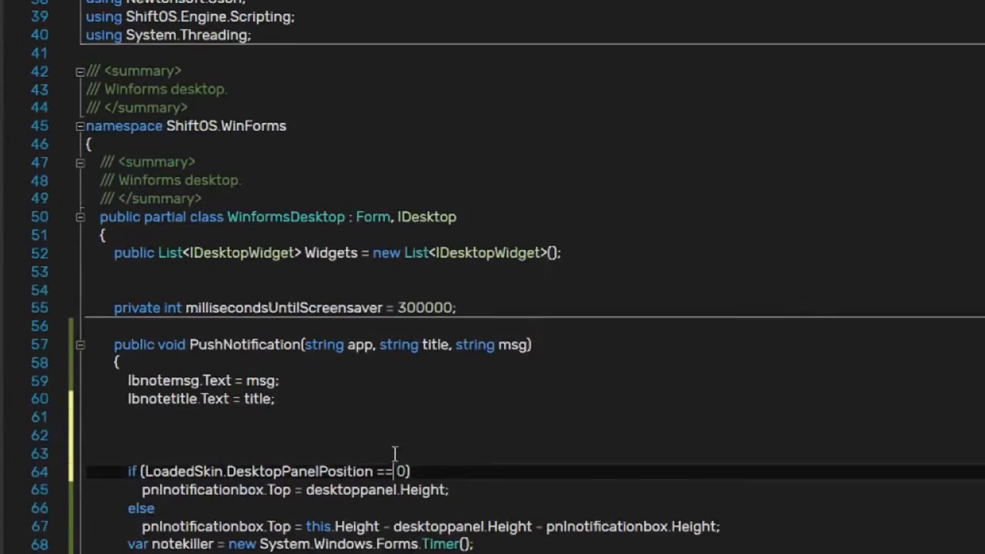
Find ctl via Controls.ToList().FirstOrDefault by Tag and set pnlnotificationbox.Left from desktoppanel.Width.
{"action": "type", "text": "var ctl = f"}
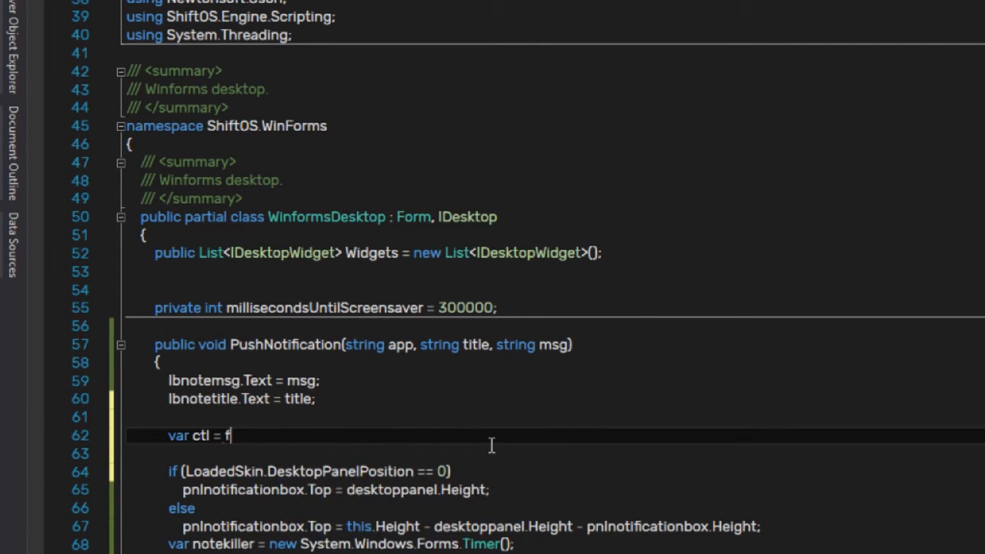
{"action": "type", "text": "notifications.Controls.ToList().Fir"}
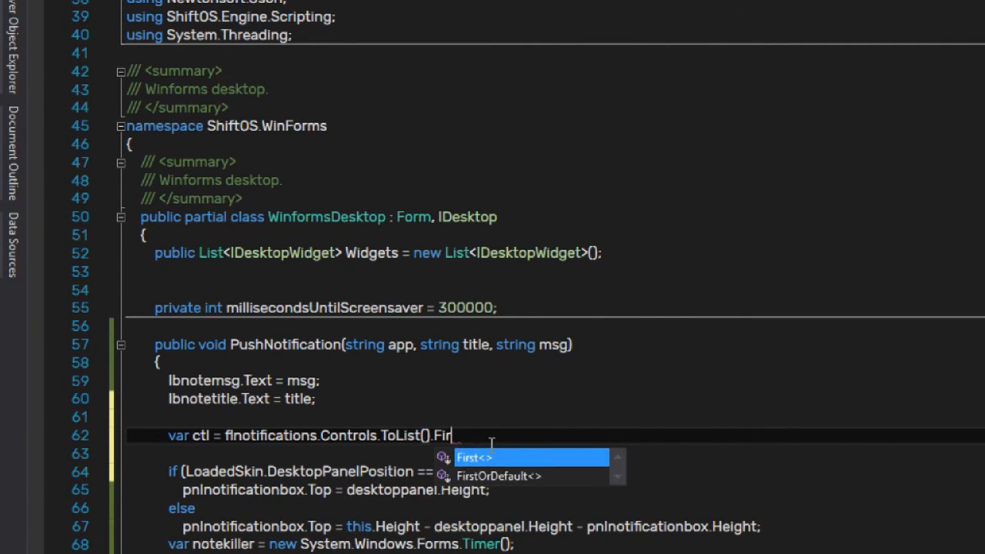
{"action": "type", "text": "stOrDefault(x=>x.Tag.ToString() == app);"}
{"action": "type", "text": "if(ctl == null"}
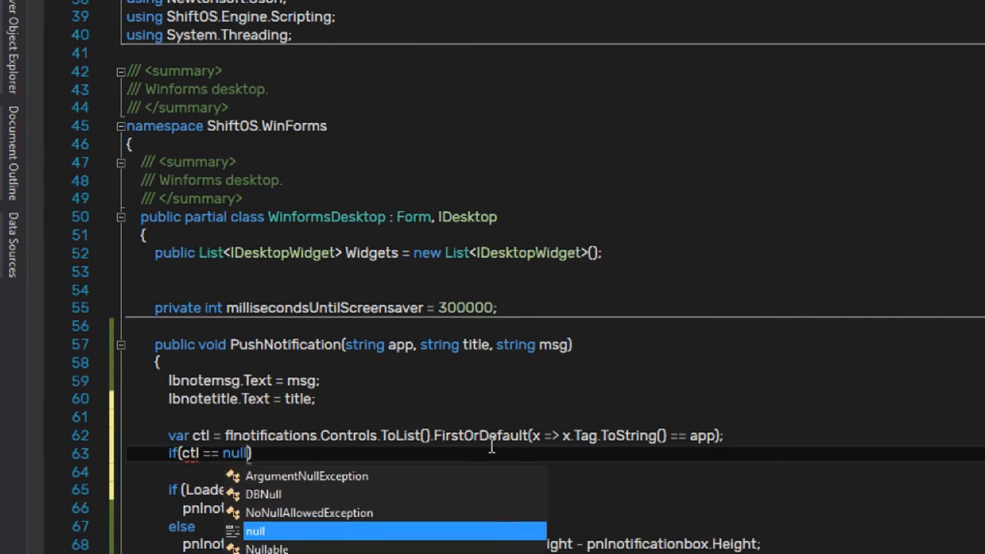
{"action": "type", "text": "pnlnotificationbox.Left"}
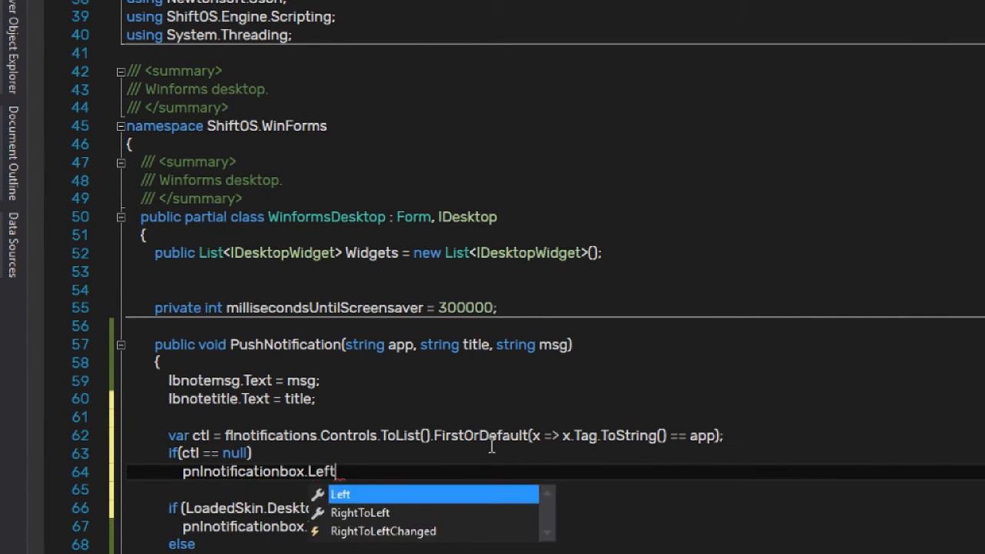
{"action": "type", "text": "= desktoppanel.Width - pnlnotificationbox.Width;"}
{"action": "type", "text": "int left ="}
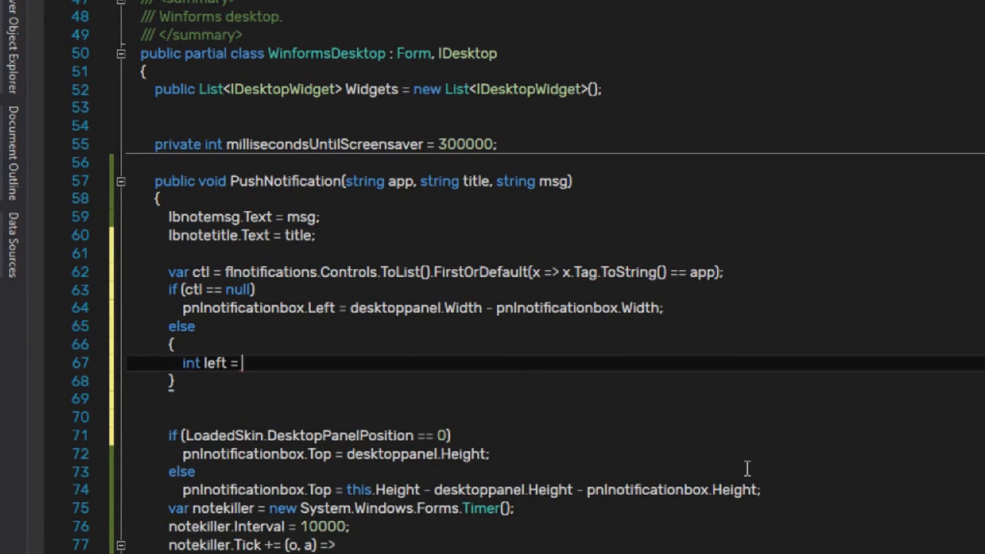
{"action": "type", "text": "this."}
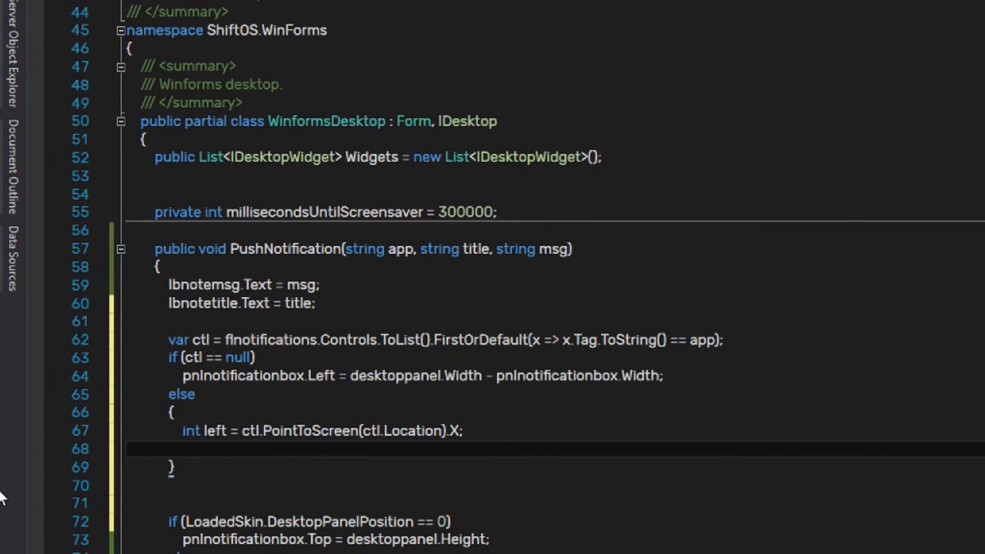
Compute int realleft = left - pnlnotificationbox.Width and add ctl.Width to it.
{"action": "type", "text": "int reall"}
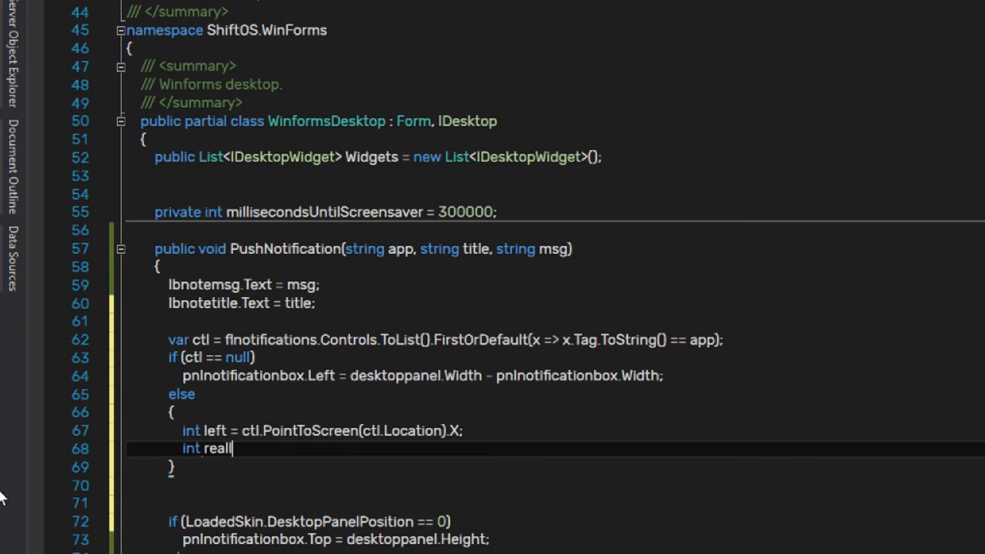
{"action": "type", "text": "eft = left - pnlnotificationbox.Widt"}
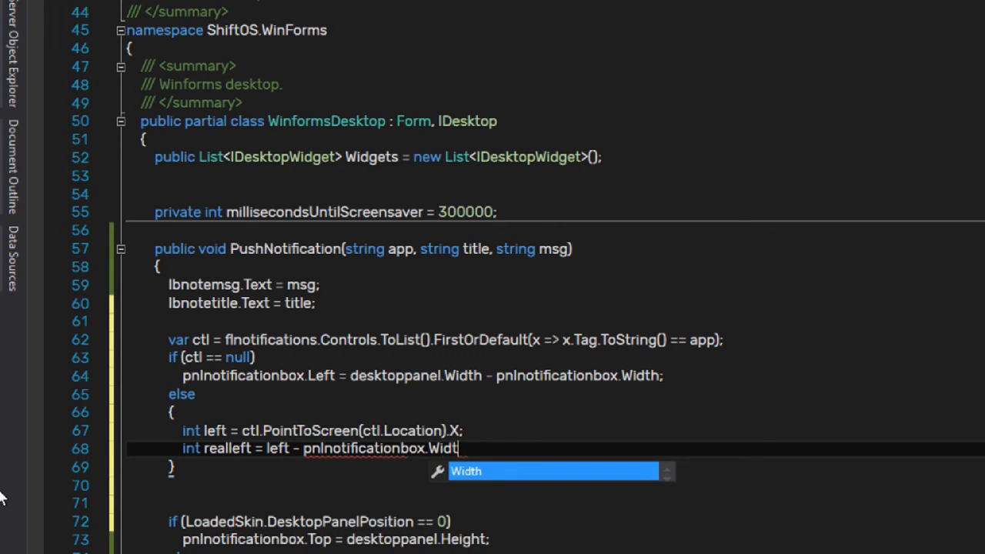
{"action": "type", "text": "reall"}
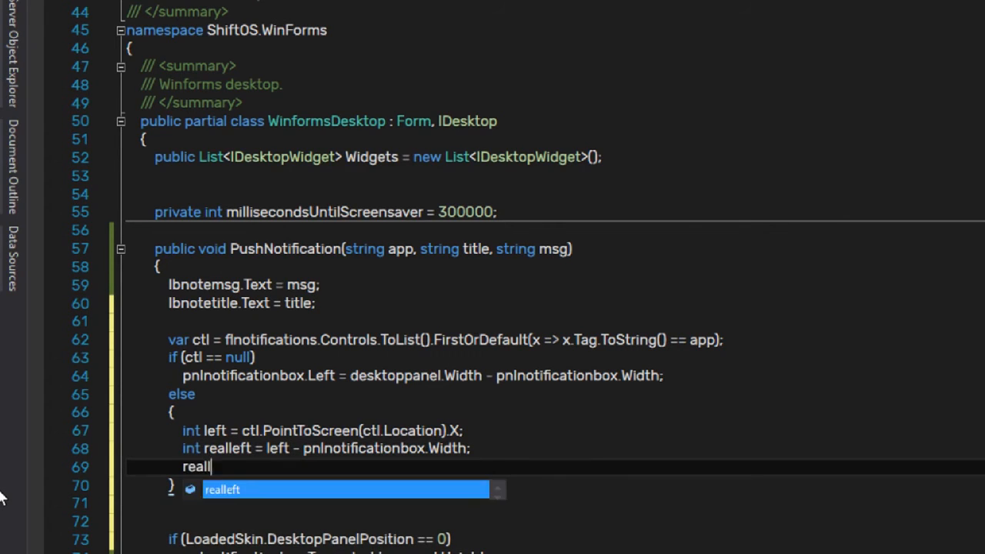
{"action": "type", "text": "realleft += ctl.Width;"}
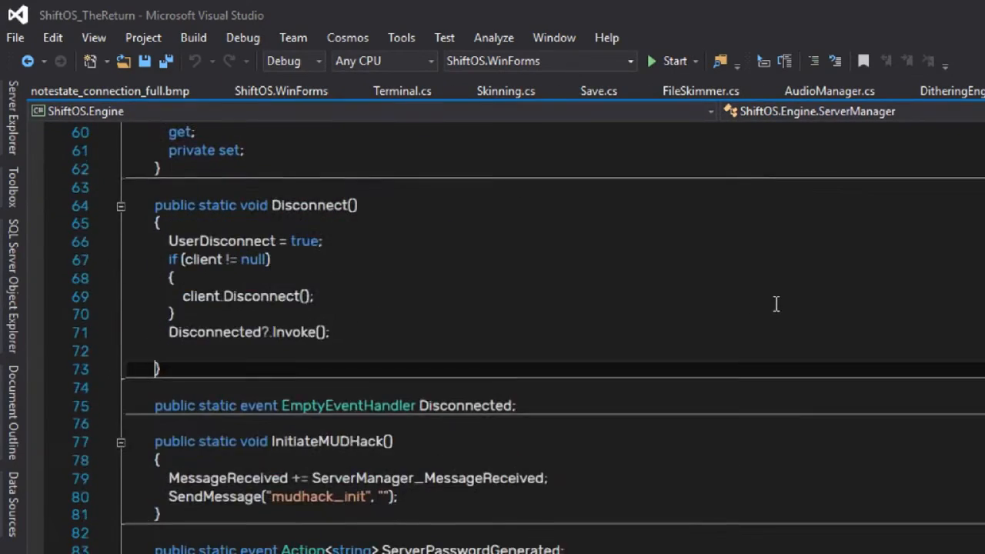
Call Desktop.PushNotification("digital_society_connection", "Disconnected from Digital Society") and generate the missing method.
{"action": "scroll", "scroll_direction": "down", "scroll_amount": 3}
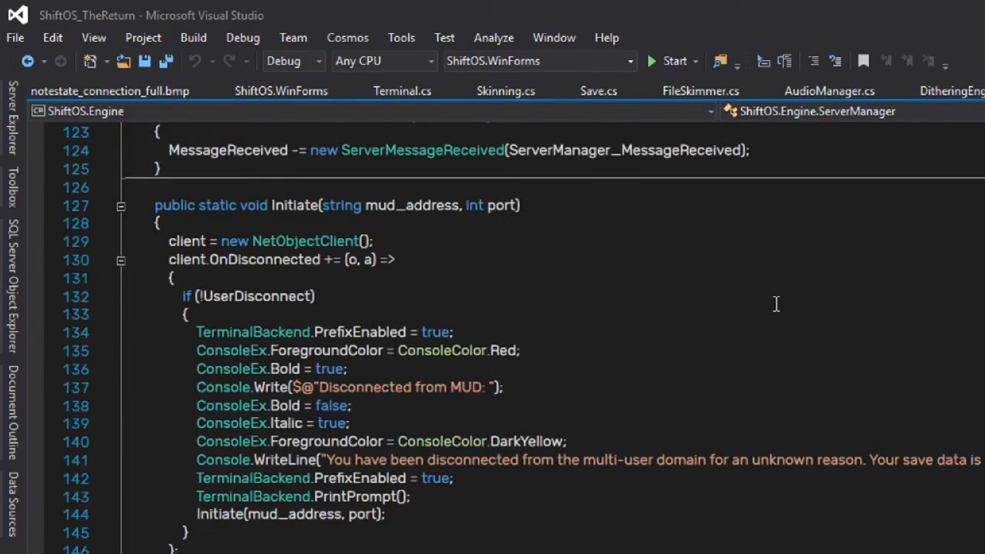
{"action": "type", "text": "Desktop.PushNotification(\""}
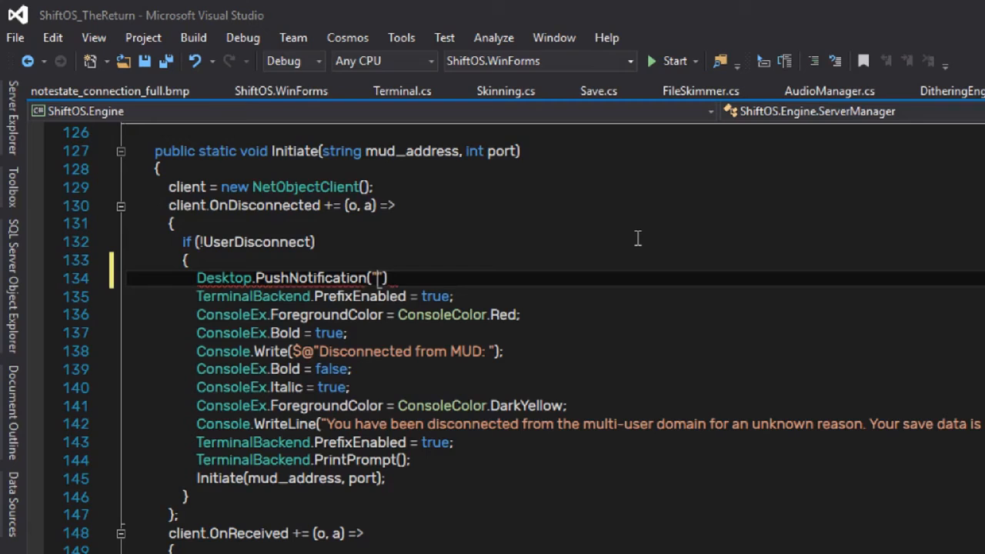
{"action": "type", "text": "digital_society_connection"}
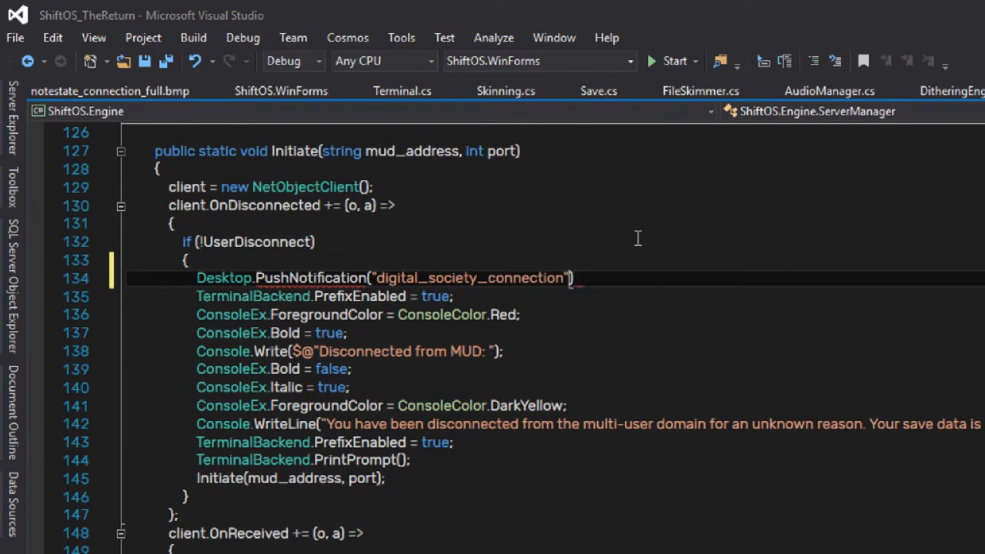
{"action": "type", "text": ", \"Disconnected from Digital Society\""}
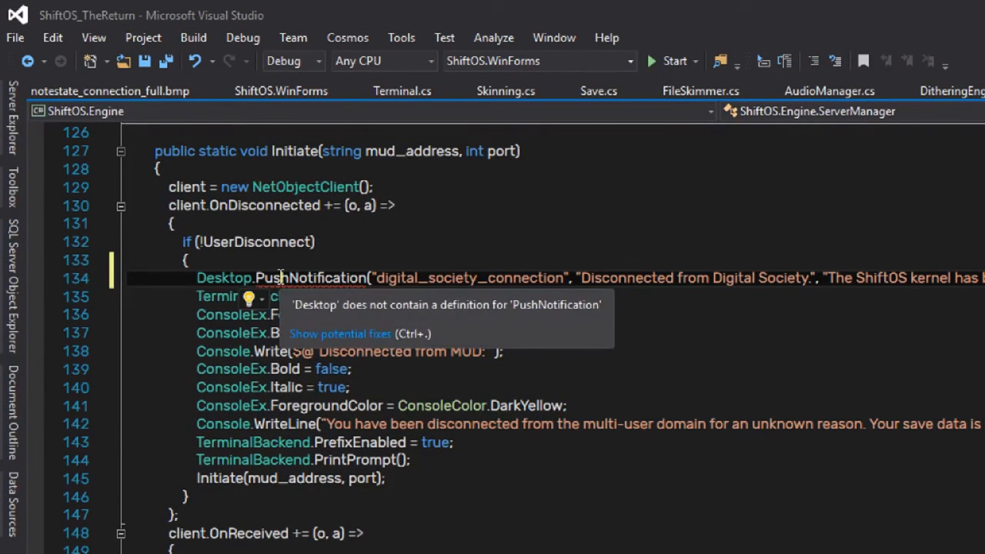
{"action": "left_click", "coordinate": [248, 296]}
{"action": "type", "text": "InvokeO"}
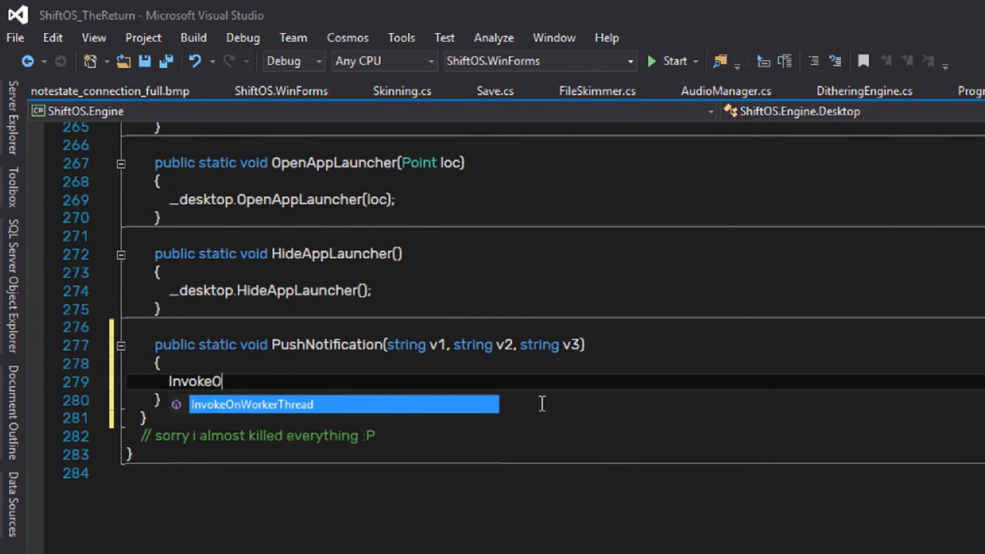
Inside InvokeOnWorkerThread, call _desktop.PushNotification(app, title, ...) to forward the notification.
{"action": "key", "text": "Tab"}
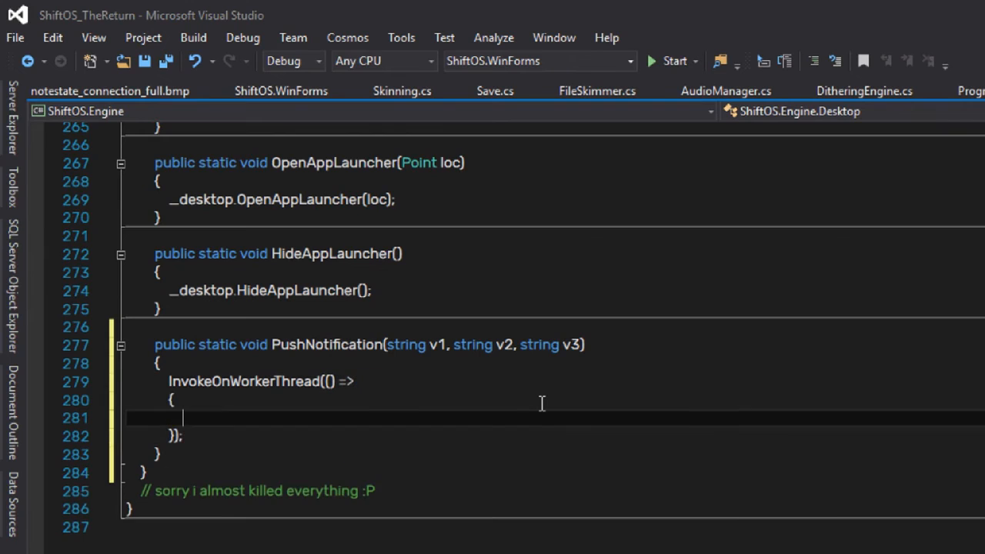
{"action": "type", "text": "_desktop.PushNotification("}
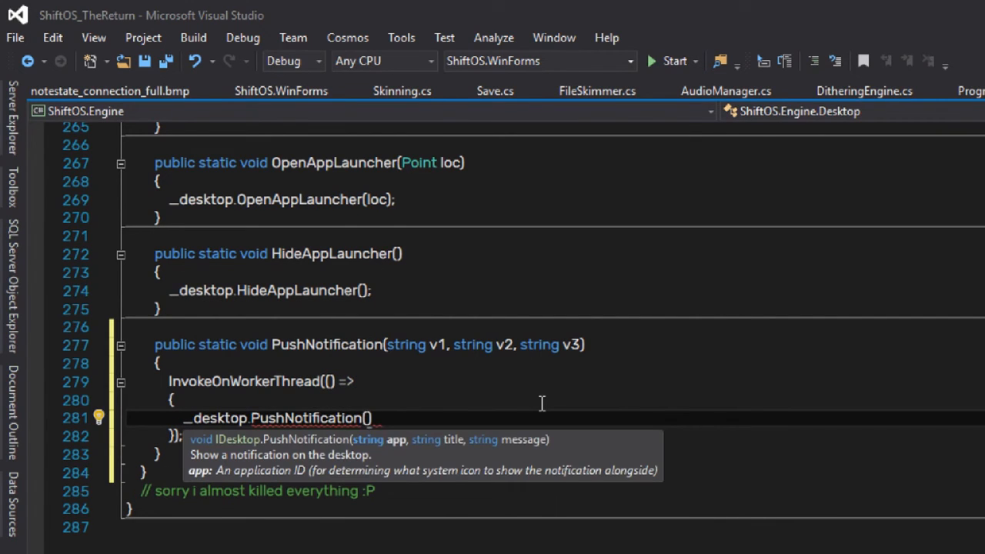
{"action": "type", "text": "app, title,"}
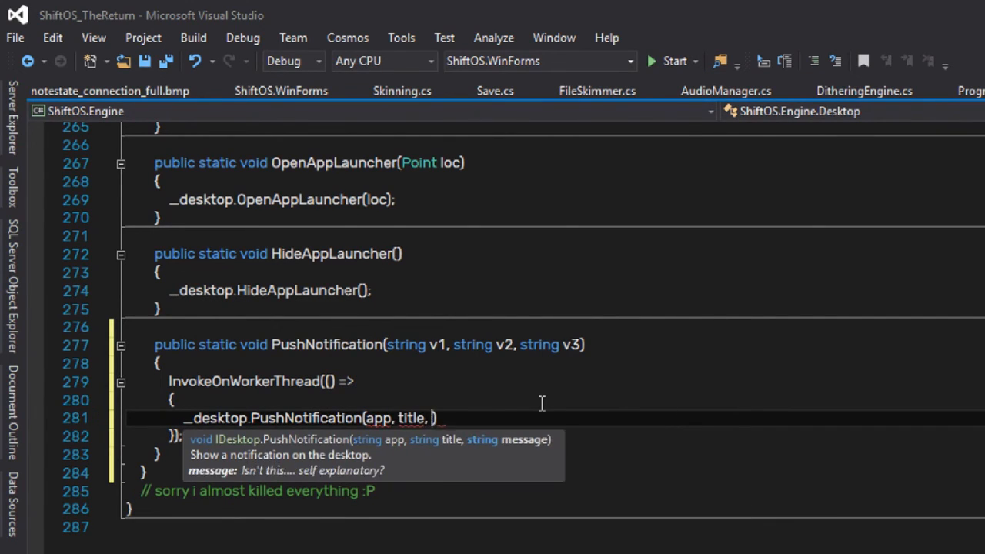